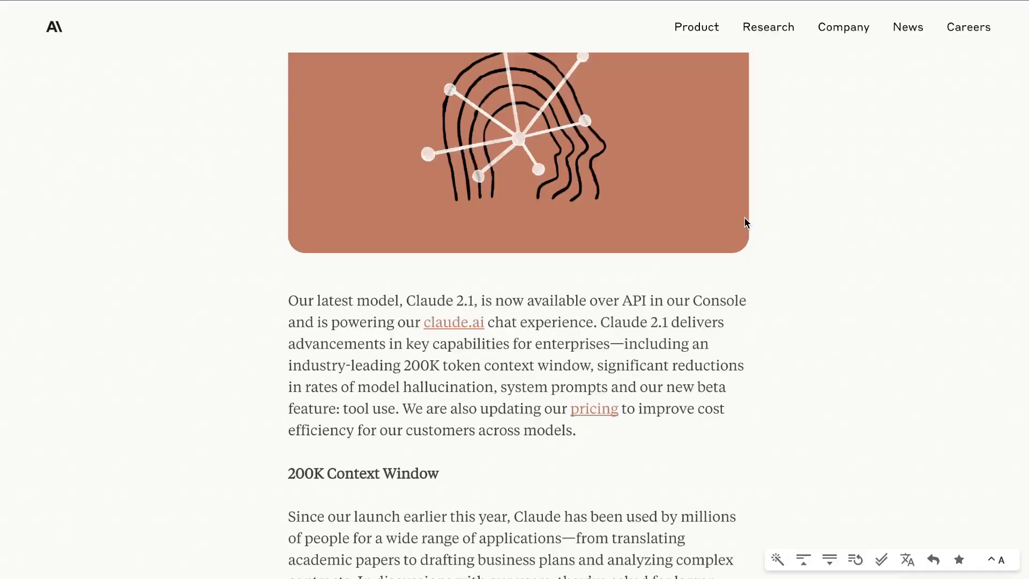
{"action": "mouse_move", "coordinate": [452, 321]}
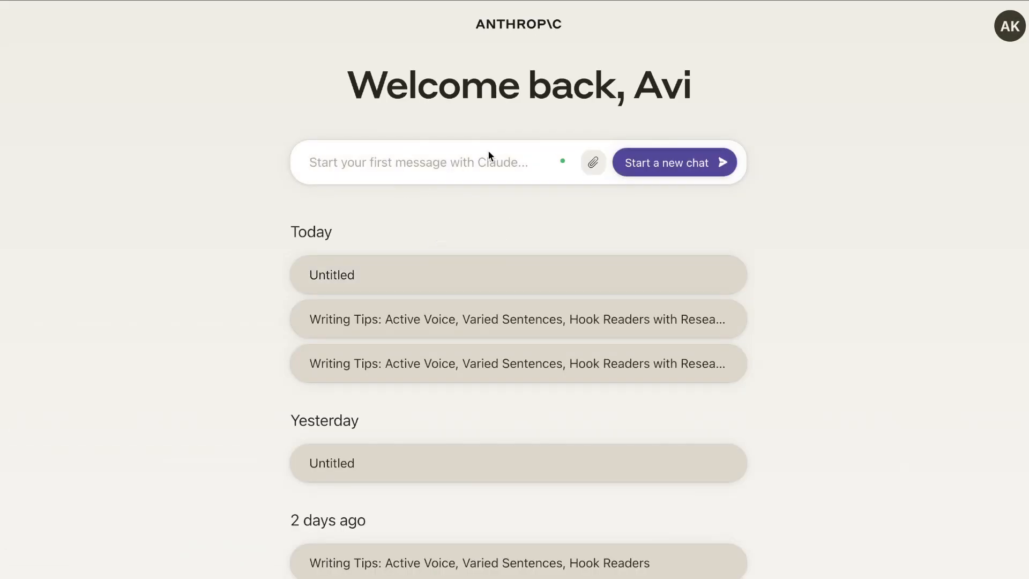
- Start a new empty Claude.ai chat, then head to the Anthropic Console dashboard
{"action": "left_click", "coordinate": [673, 162]}
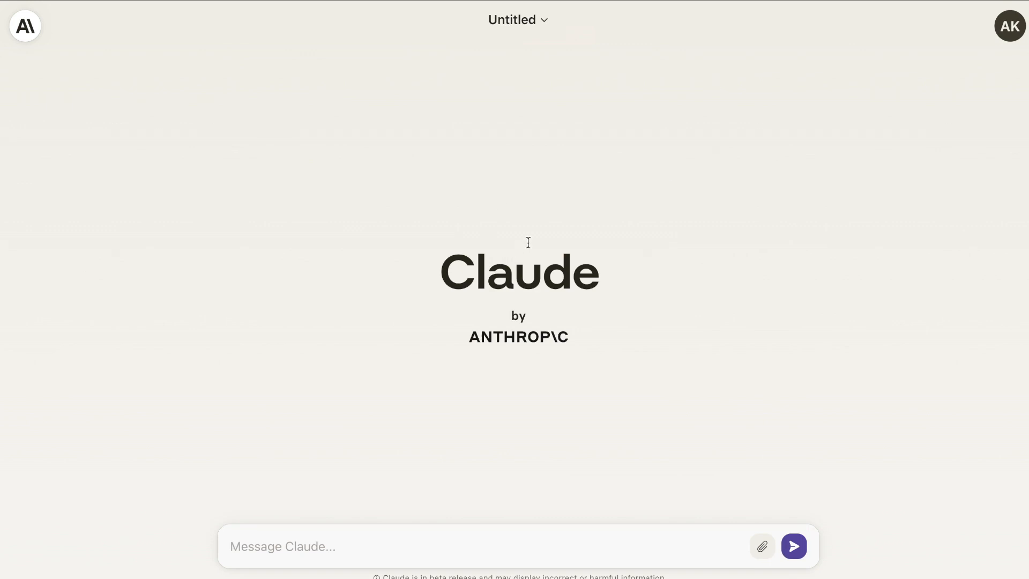
{"action": "mouse_move", "coordinate": [513, 255]}
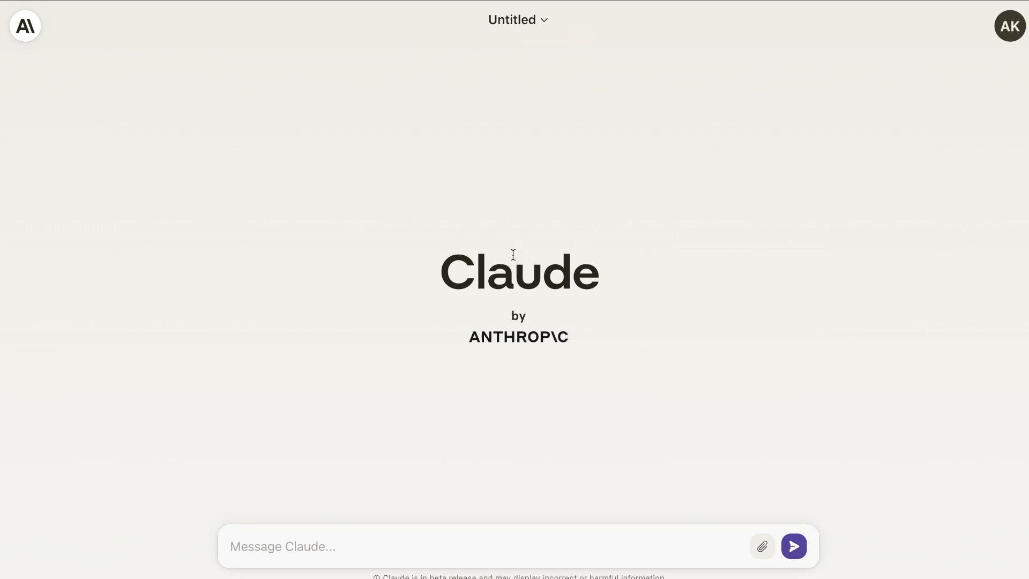
{"action": "left_click", "coordinate": [1009, 25]}
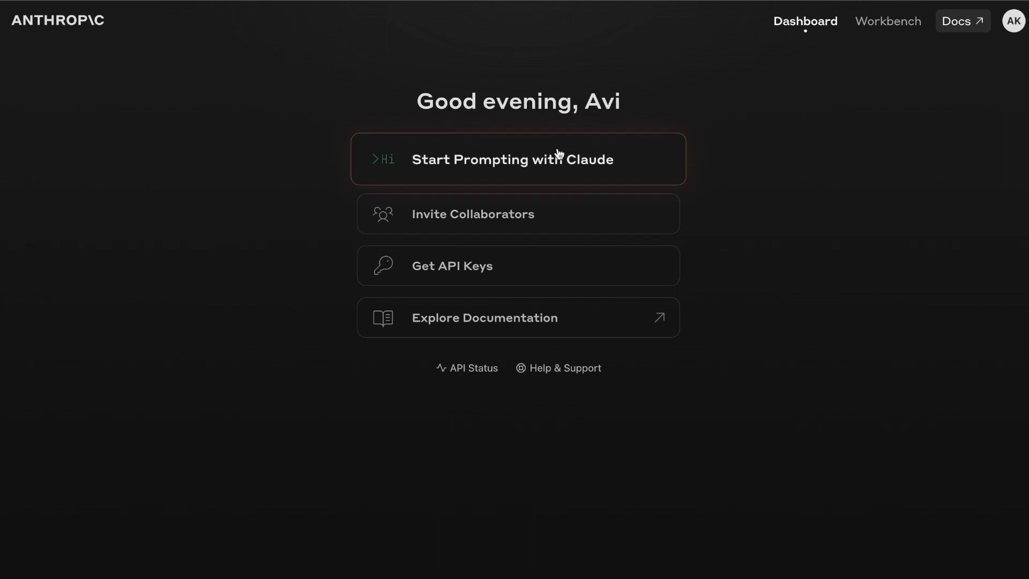
- Enter the Workbench, raise max tokens and keep claude-2.1 as the model
{"action": "left_click", "coordinate": [517, 158]}
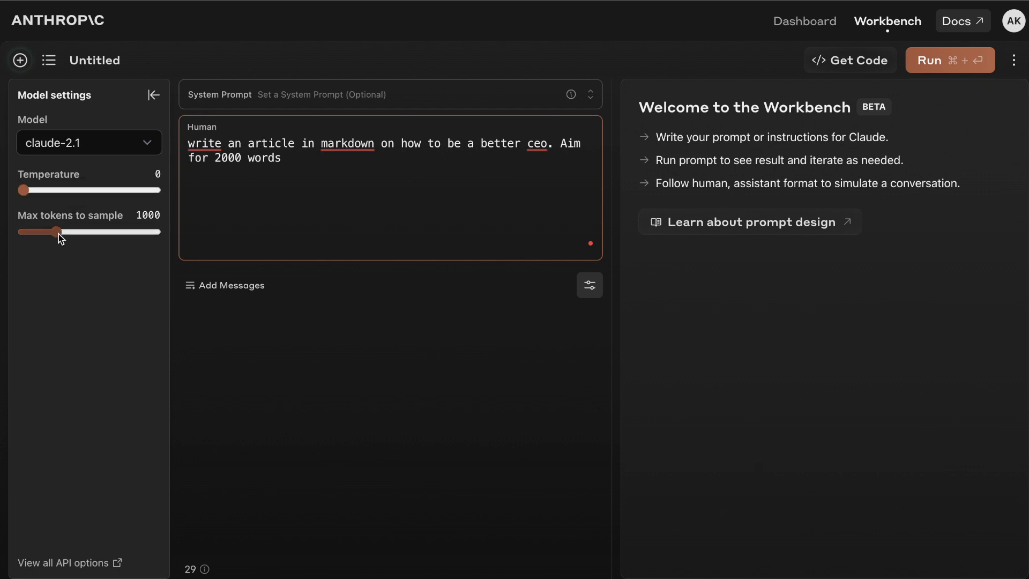
{"action": "left_click_drag", "start_coordinate": [45, 232], "coordinate": [84, 232]}
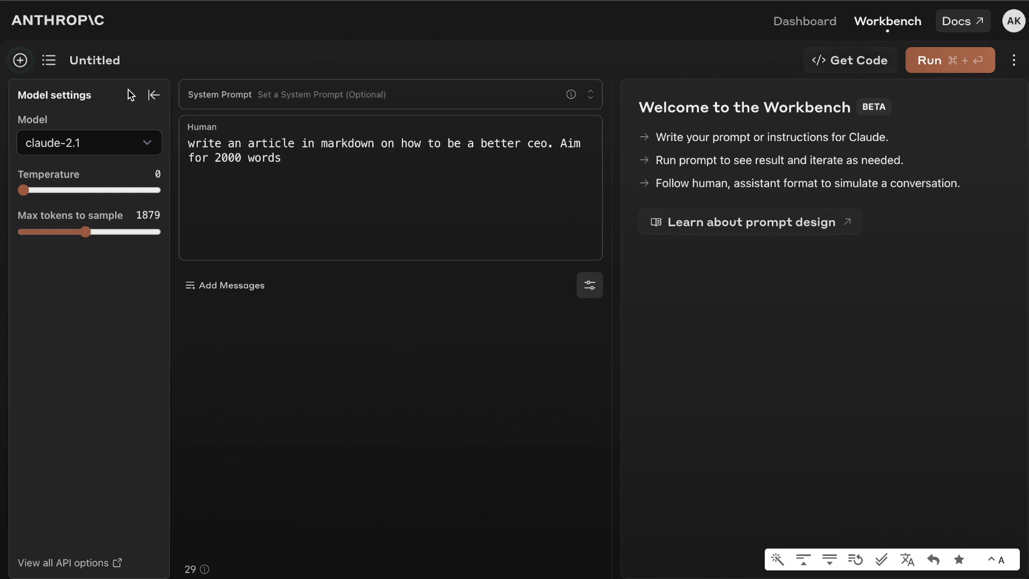
{"action": "mouse_move", "coordinate": [157, 144]}
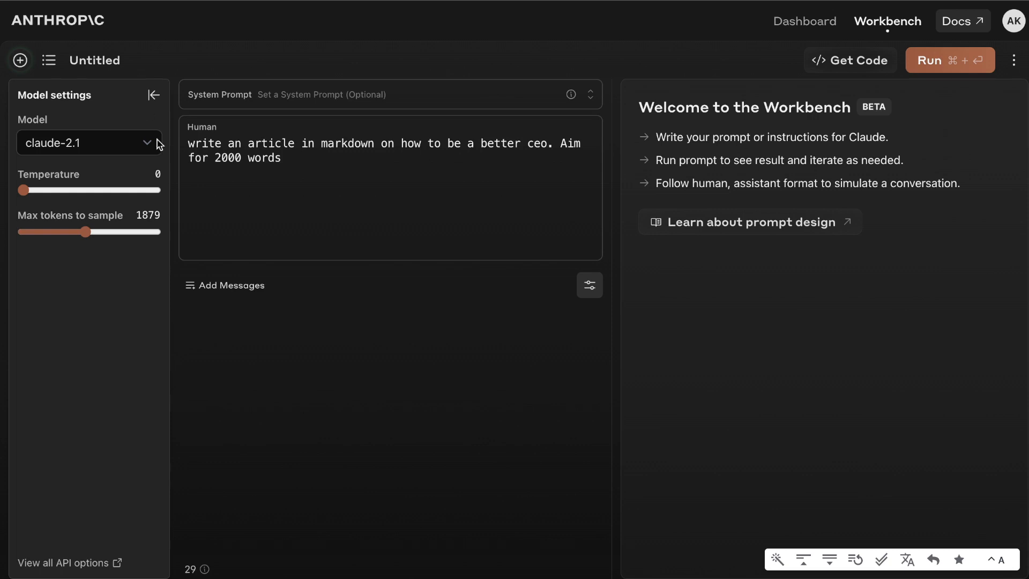
{"action": "left_click", "coordinate": [89, 142]}
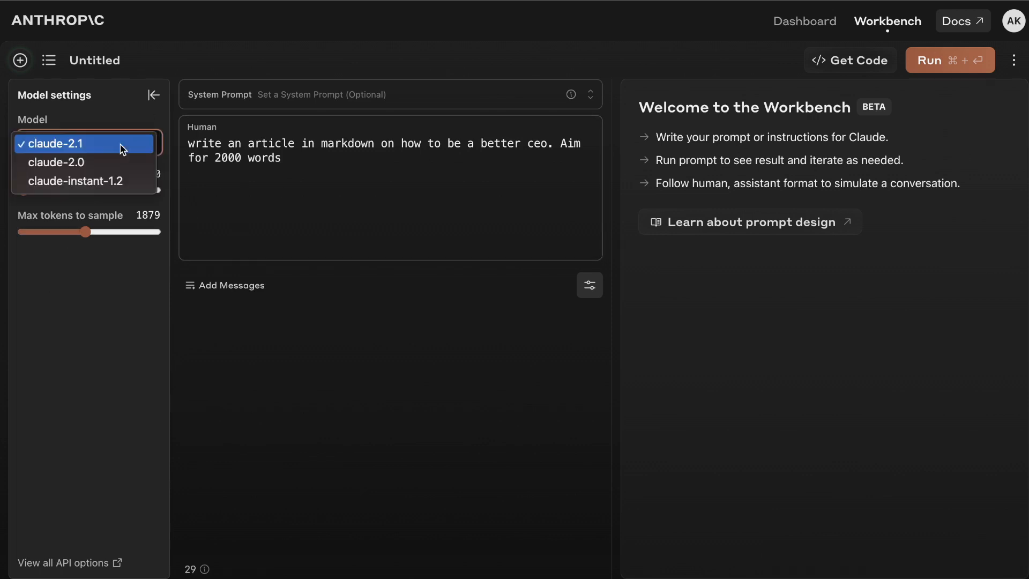
{"action": "left_click", "coordinate": [83, 143]}
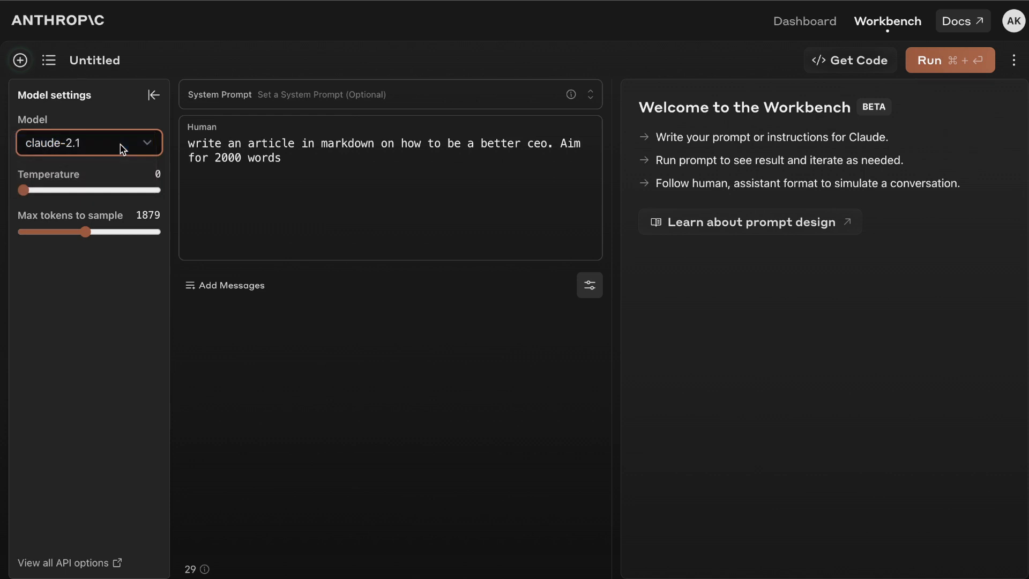
- Expand the system prompt, set temperature 0.2 and max tokens to sample 2892
{"action": "left_click", "coordinate": [390, 95]}
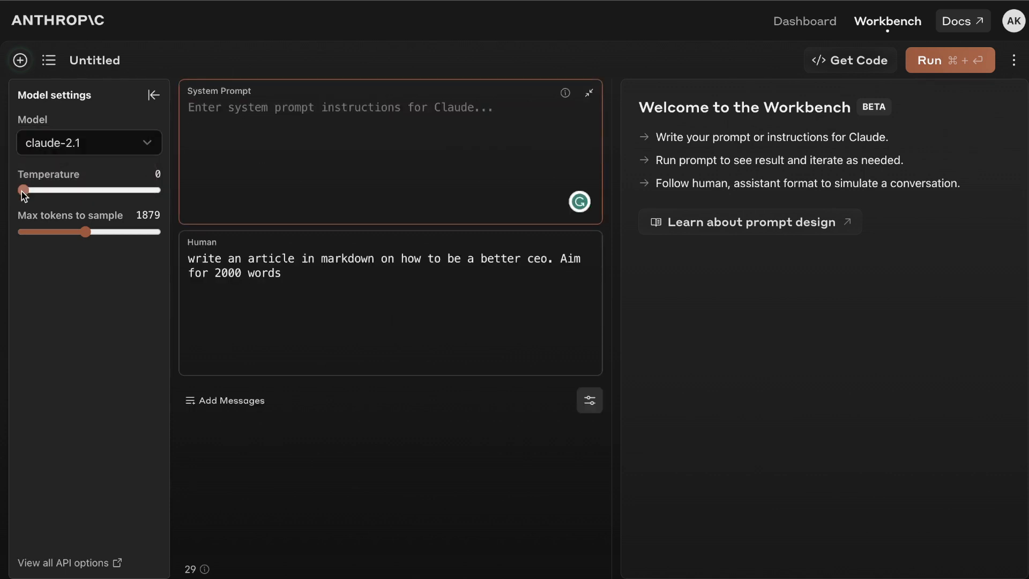
{"action": "left_click_drag", "start_coordinate": [23, 191], "coordinate": [53, 191]}
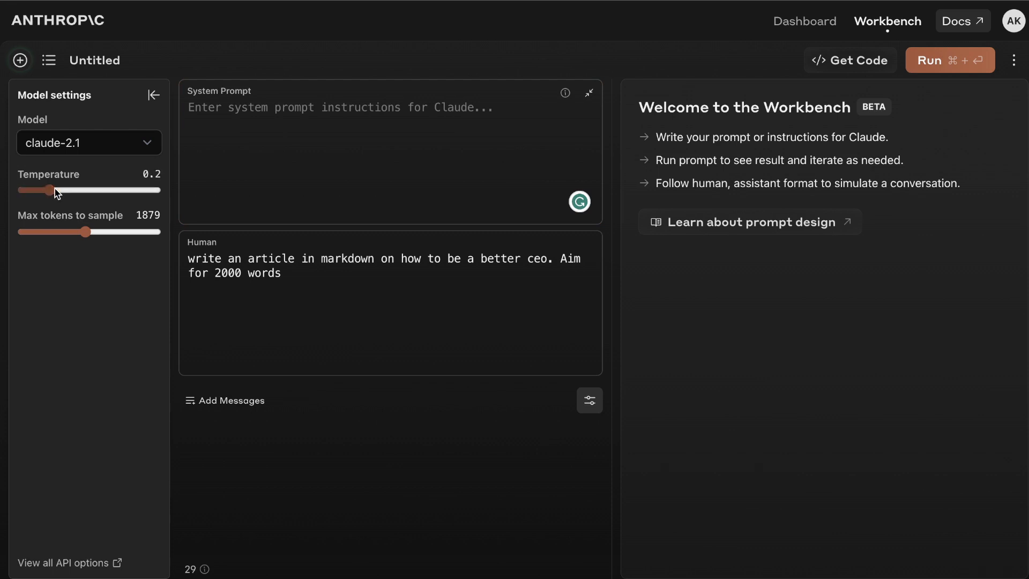
{"action": "left_click_drag", "start_coordinate": [84, 232], "coordinate": [118, 231]}
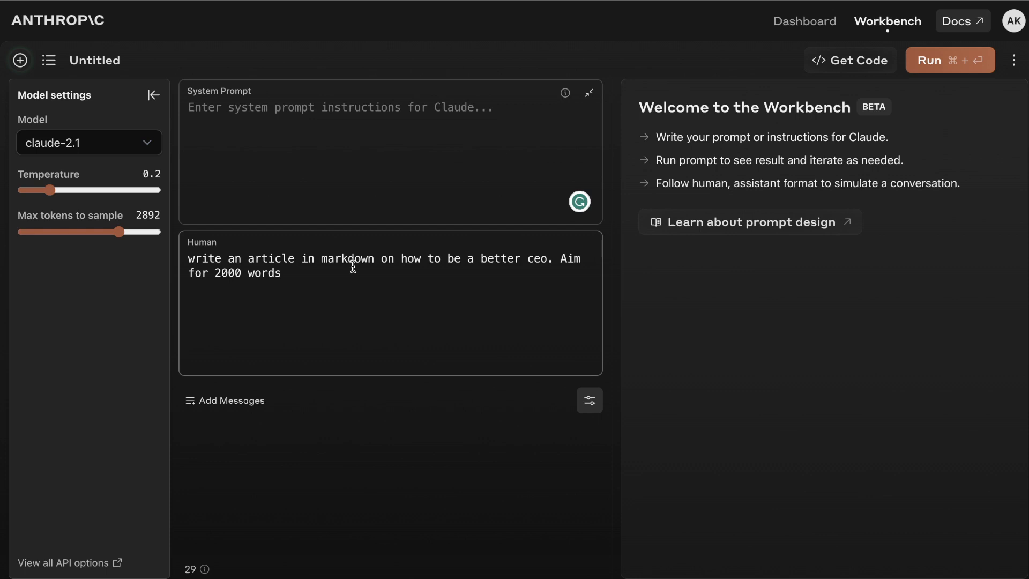
{"action": "mouse_move", "coordinate": [393, 291]}
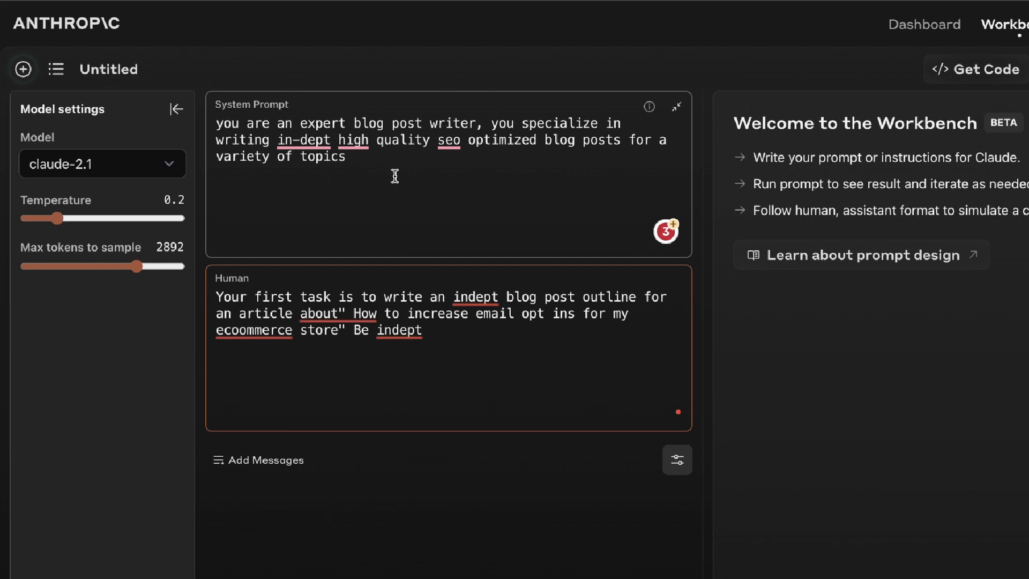
{"action": "mouse_move", "coordinate": [365, 156]}
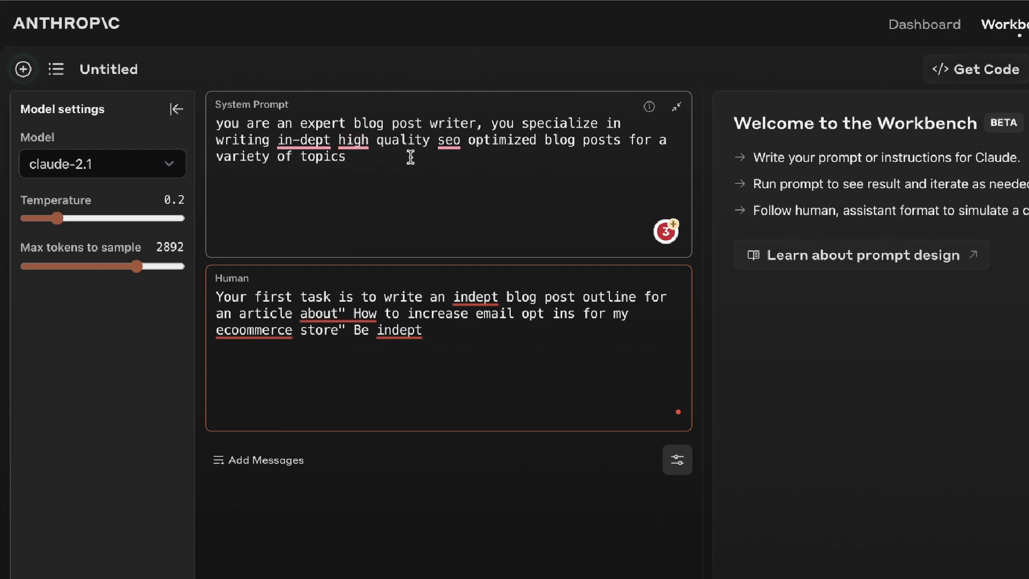
{"action": "mouse_move", "coordinate": [528, 174]}
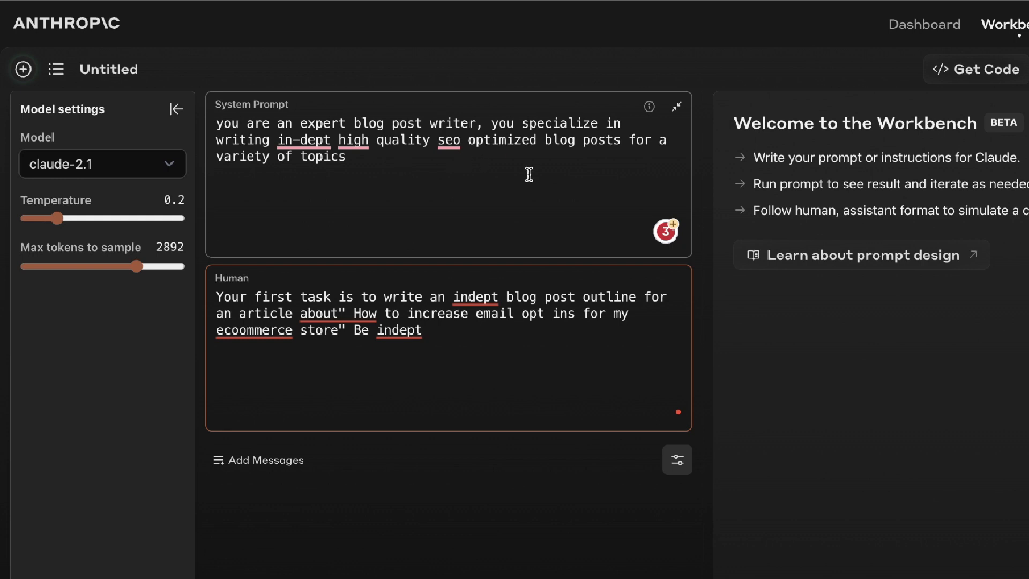
{"action": "mouse_move", "coordinate": [425, 234]}
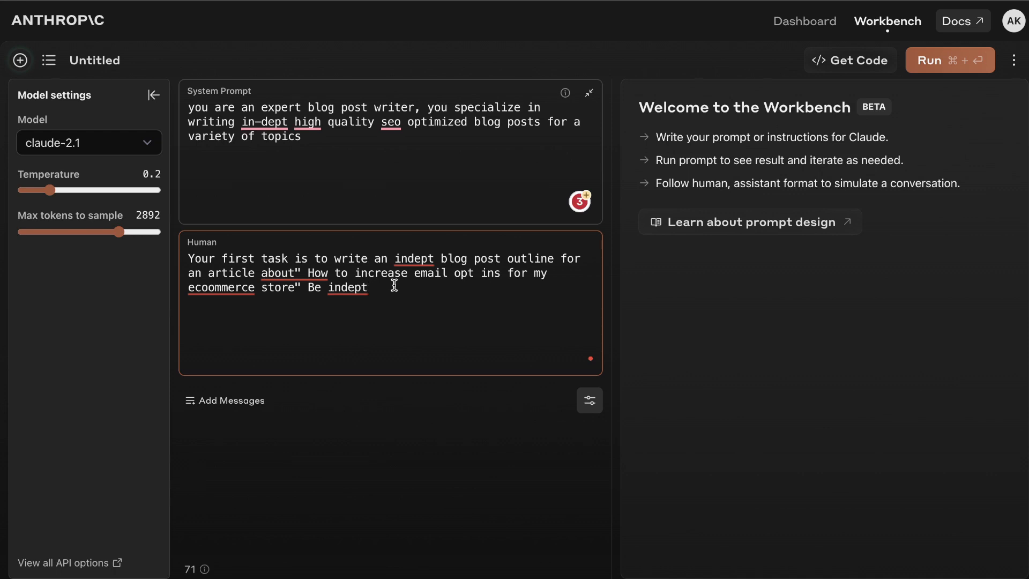
{"action": "mouse_move", "coordinate": [407, 294]}
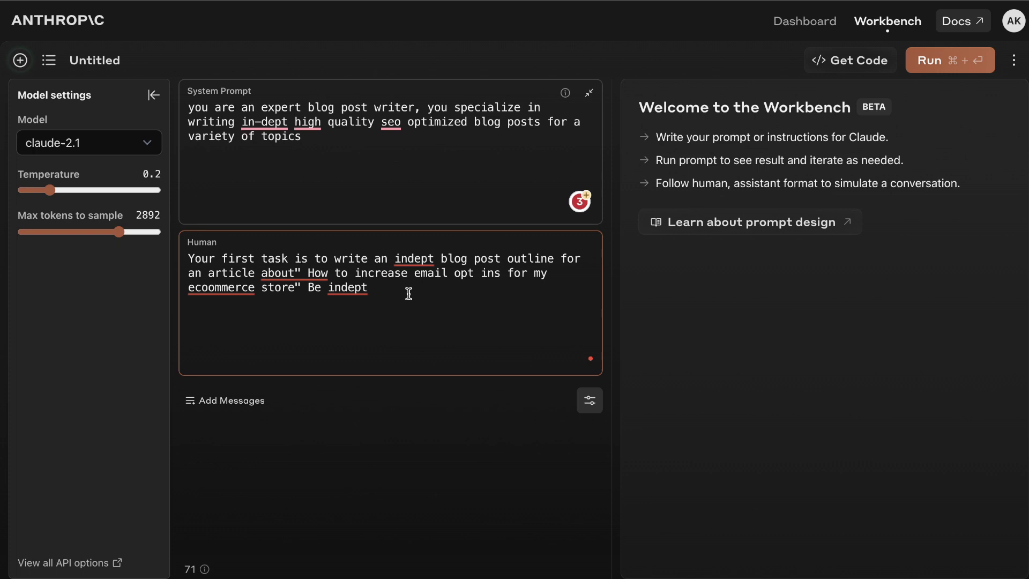
{"action": "mouse_move", "coordinate": [374, 296]}
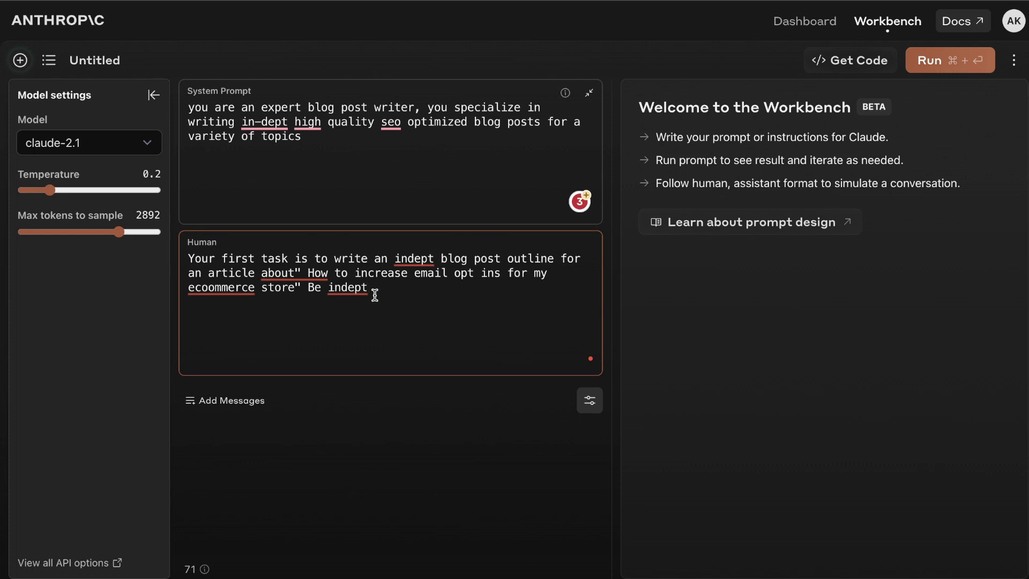
- Append 'and comprehensive' to the outline request and run it to generate the outline
{"action": "type", "text": "and comprehensive"}
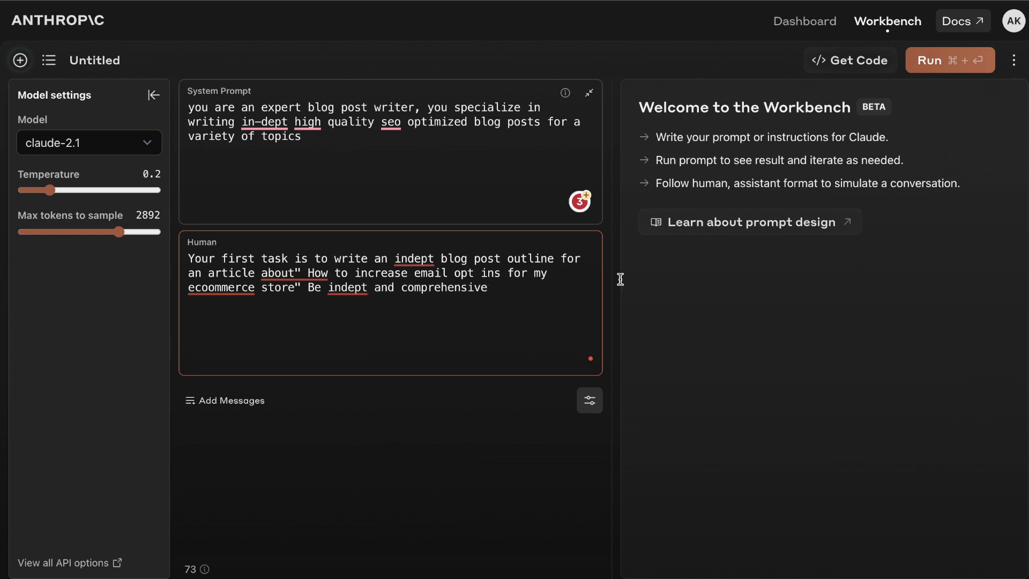
{"action": "left_click", "coordinate": [949, 60]}
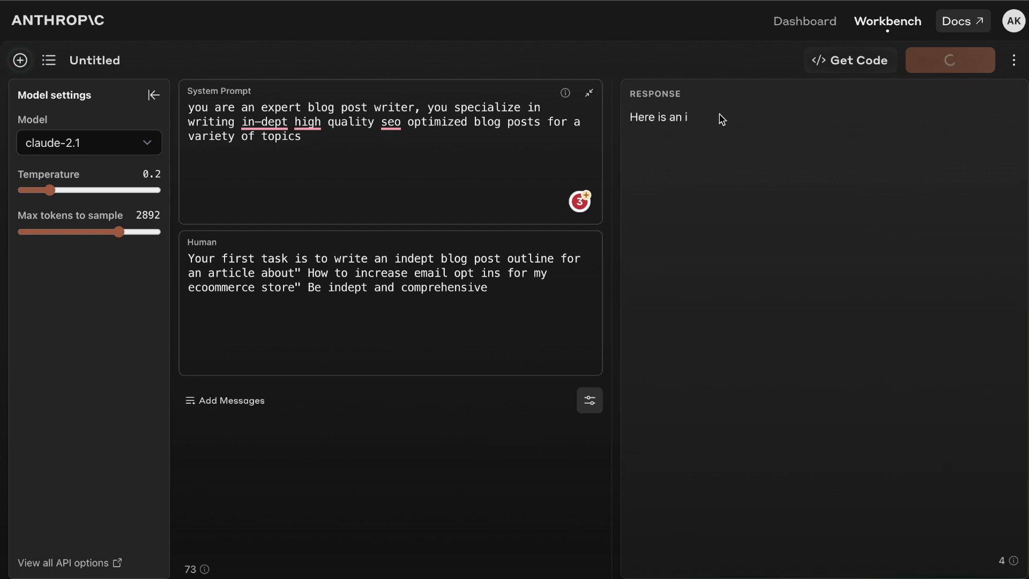
{"action": "left_click", "coordinate": [949, 60]}
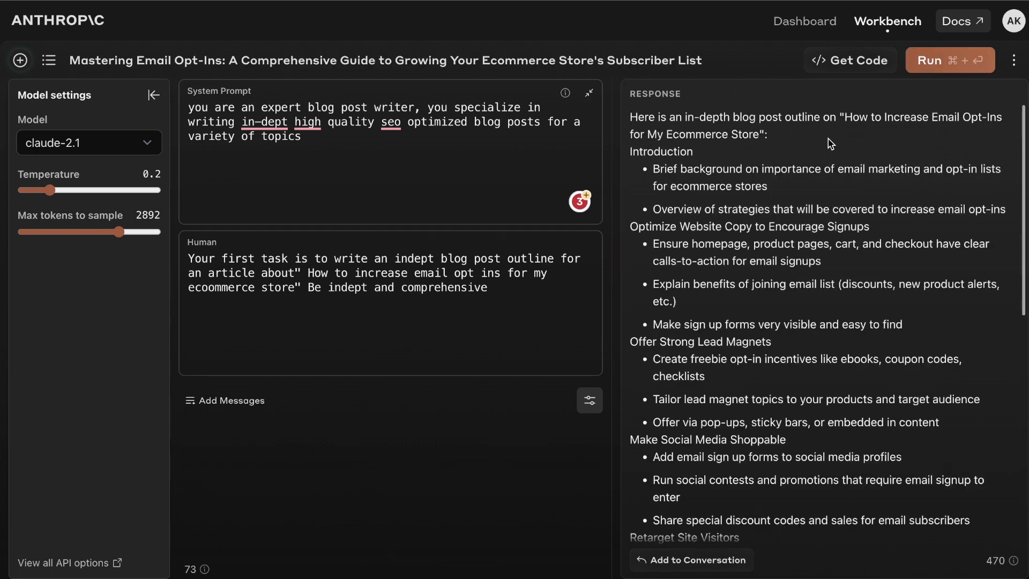
{"action": "scroll", "scroll_direction": "down", "scroll_amount": 3}
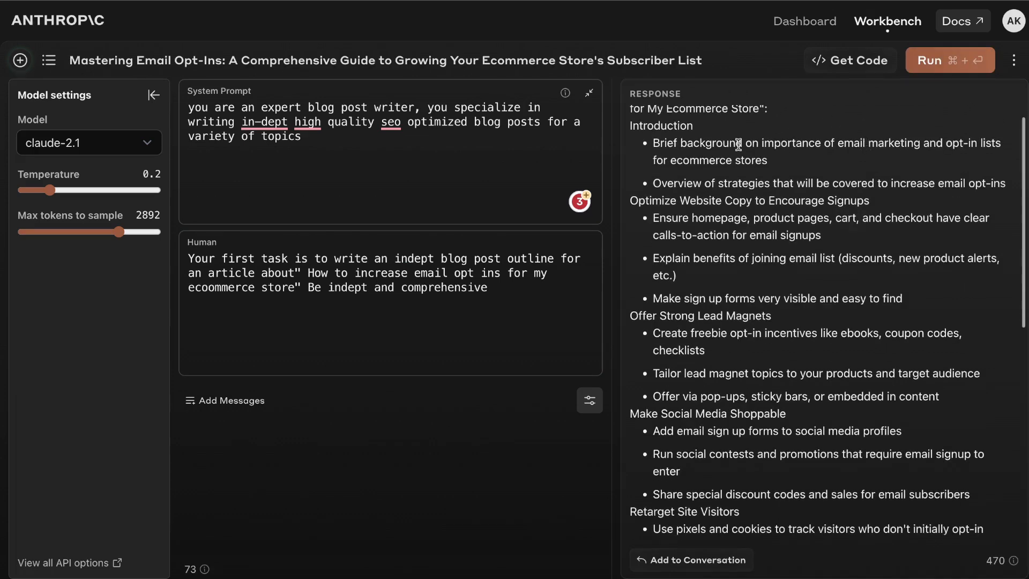
{"action": "scroll", "scroll_direction": "down", "scroll_amount": 3}
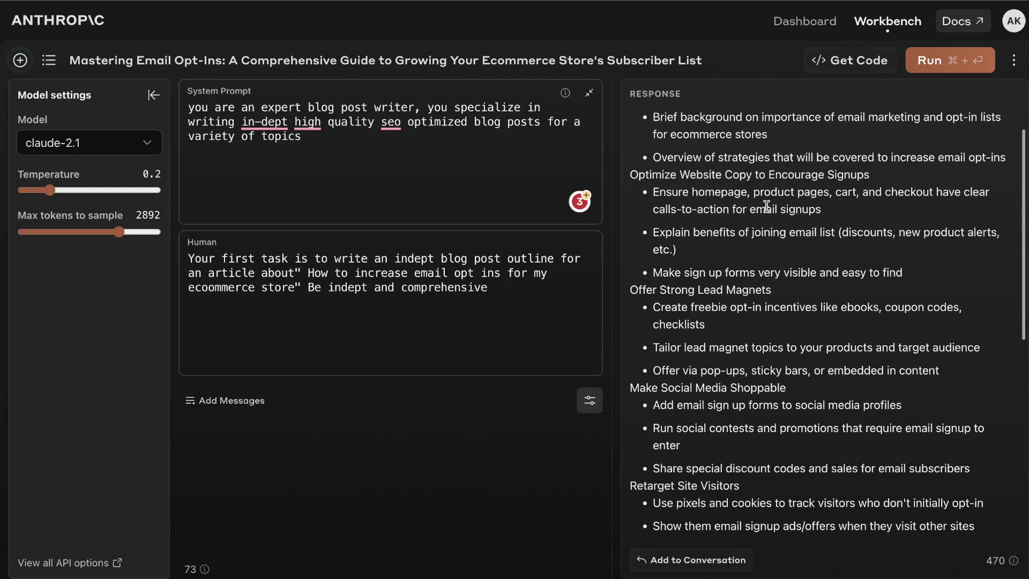
{"action": "mouse_move", "coordinate": [778, 235]}
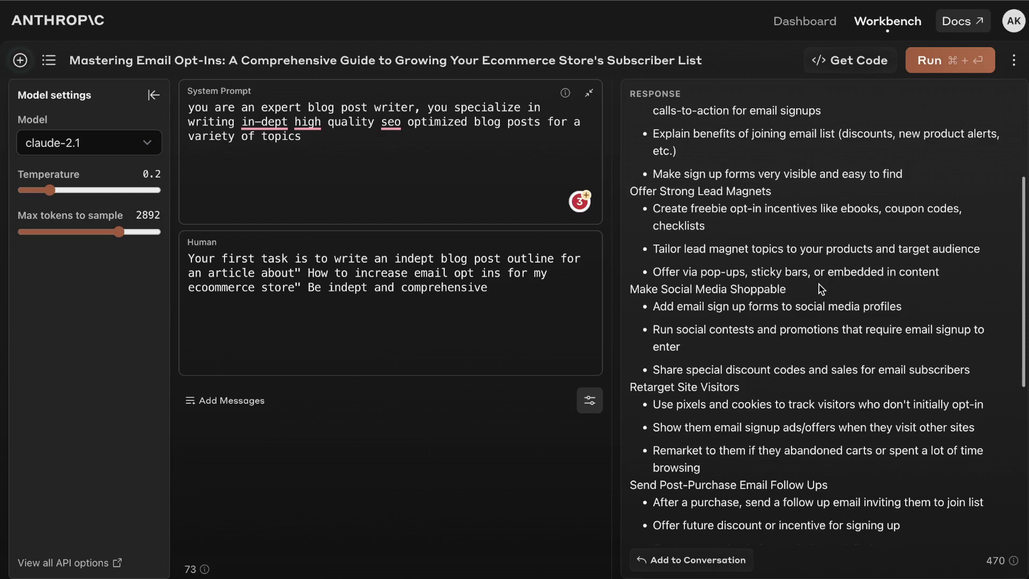
{"action": "scroll", "scroll_direction": "down", "scroll_amount": 3}
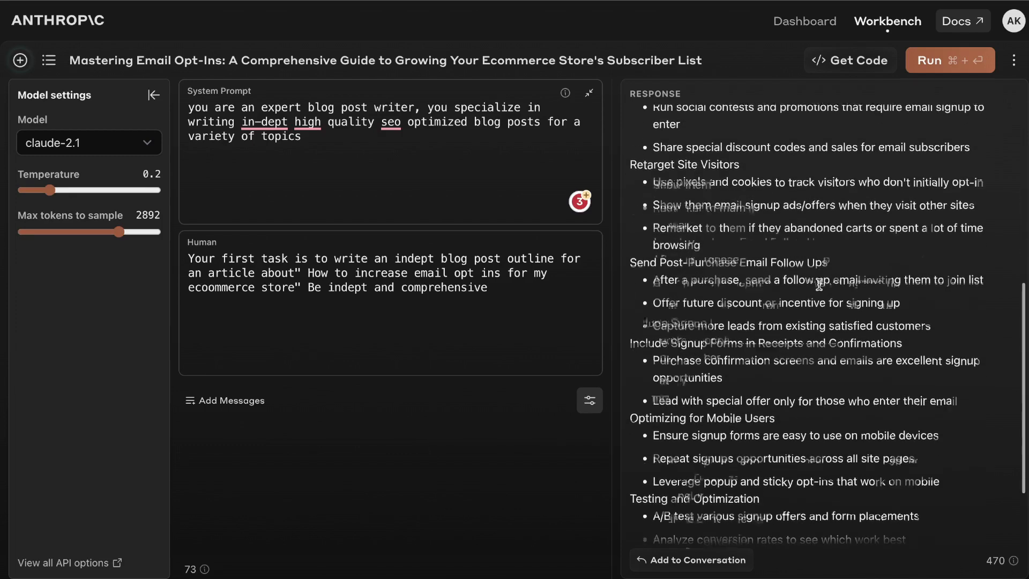
{"action": "scroll", "scroll_direction": "down", "scroll_amount": 3}
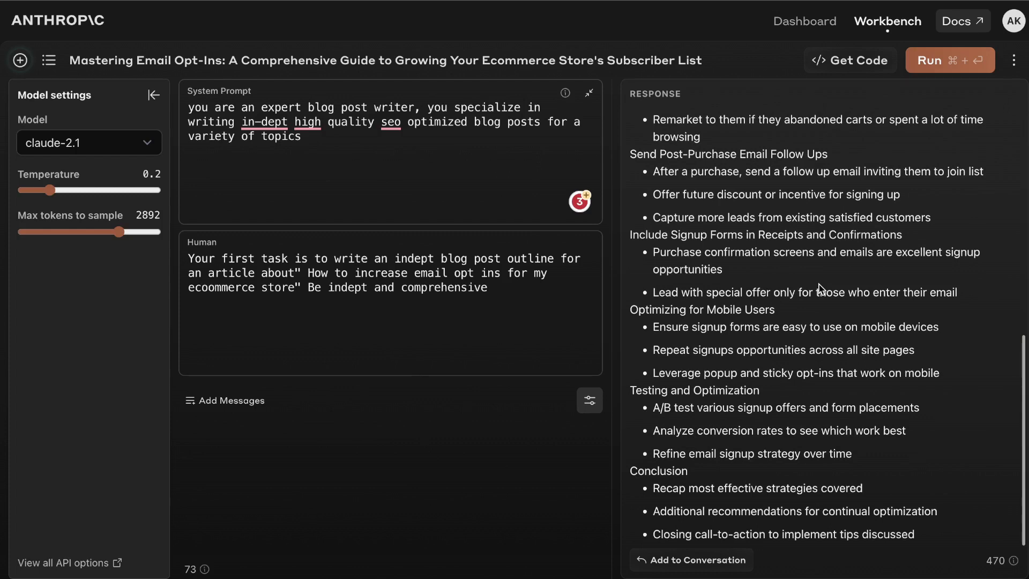
{"action": "mouse_move", "coordinate": [570, 357]}
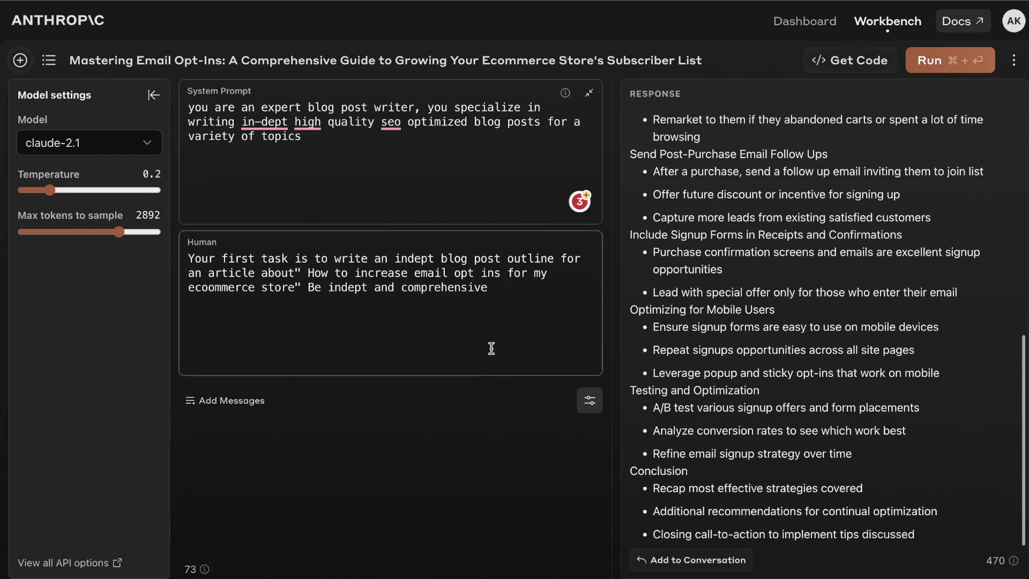
{"action": "mouse_move", "coordinate": [757, 293]}
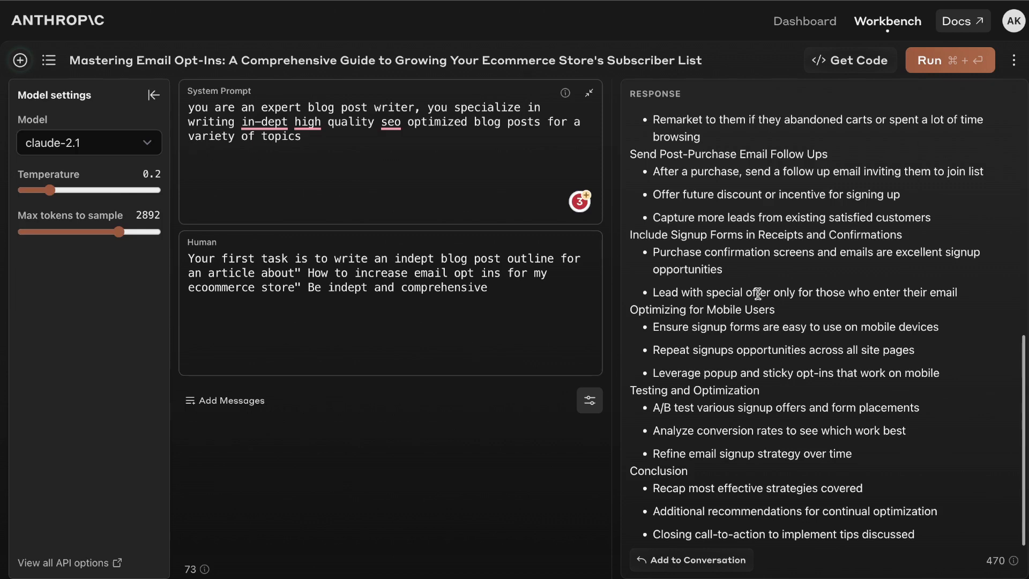
{"action": "mouse_move", "coordinate": [639, 361]}
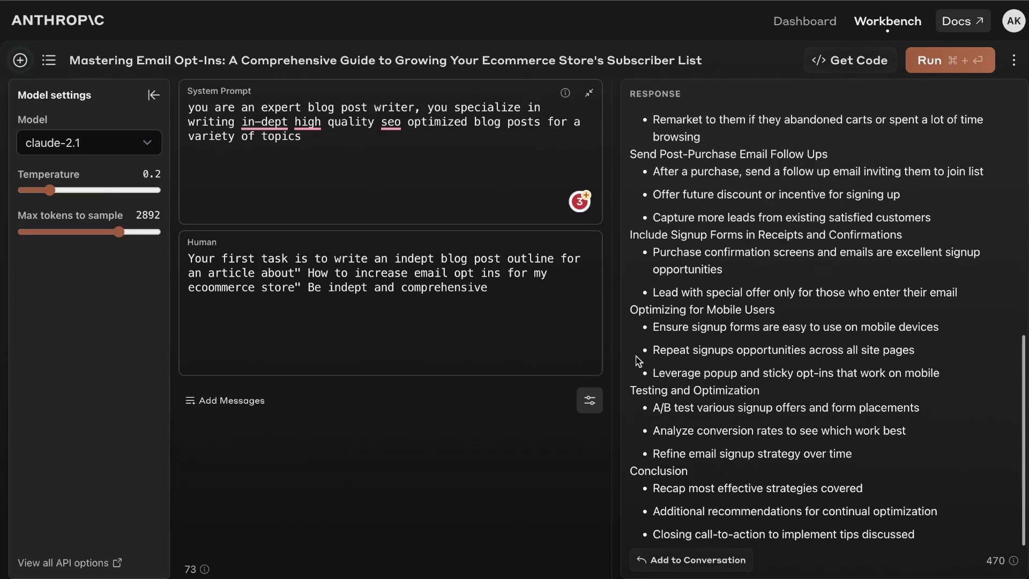
- Add the generated outline response to the Workbench conversation
{"action": "left_click", "coordinate": [691, 559]}
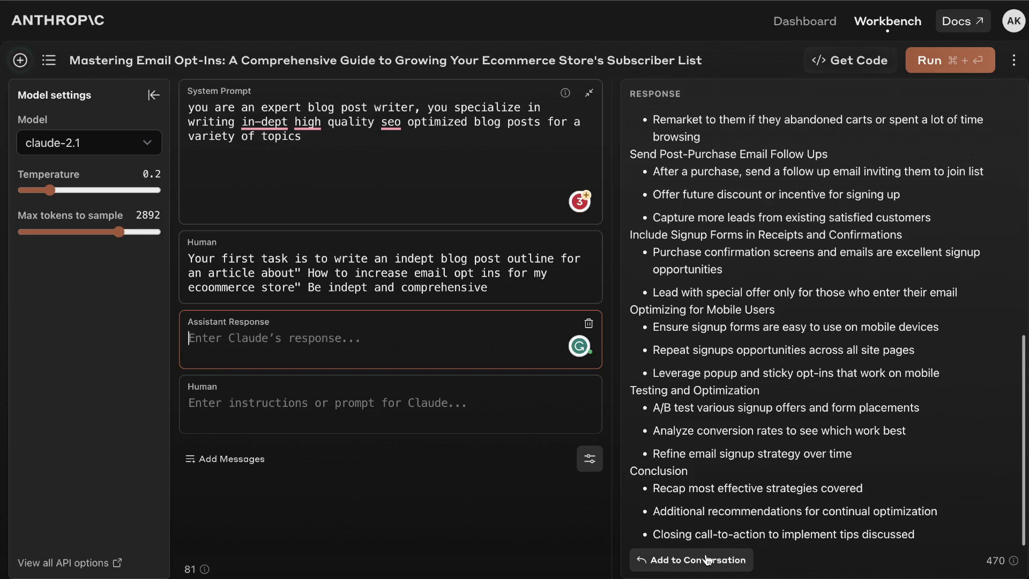
{"action": "left_click", "coordinate": [689, 559]}
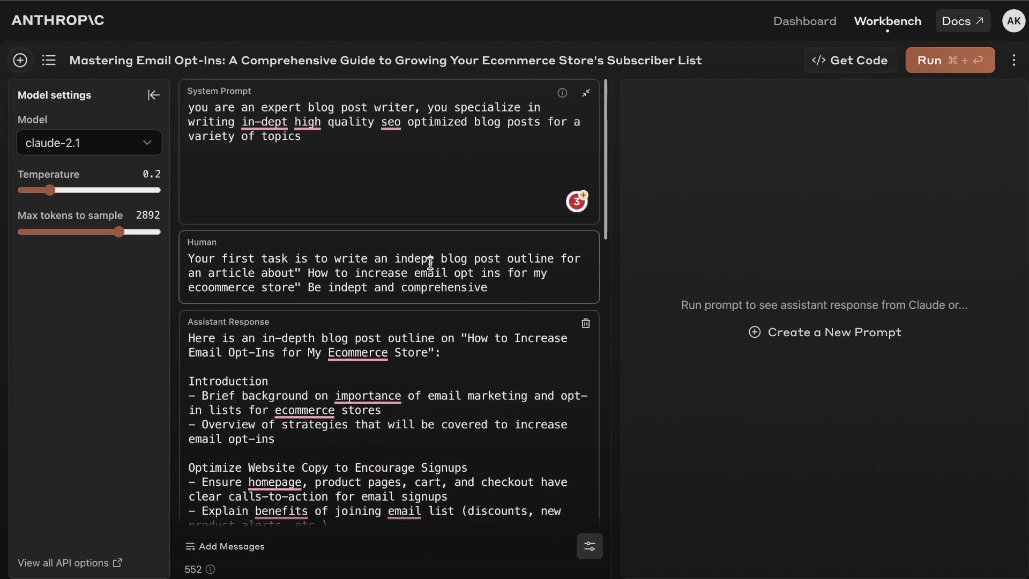
{"action": "scroll", "scroll_direction": "down", "scroll_amount": 3}
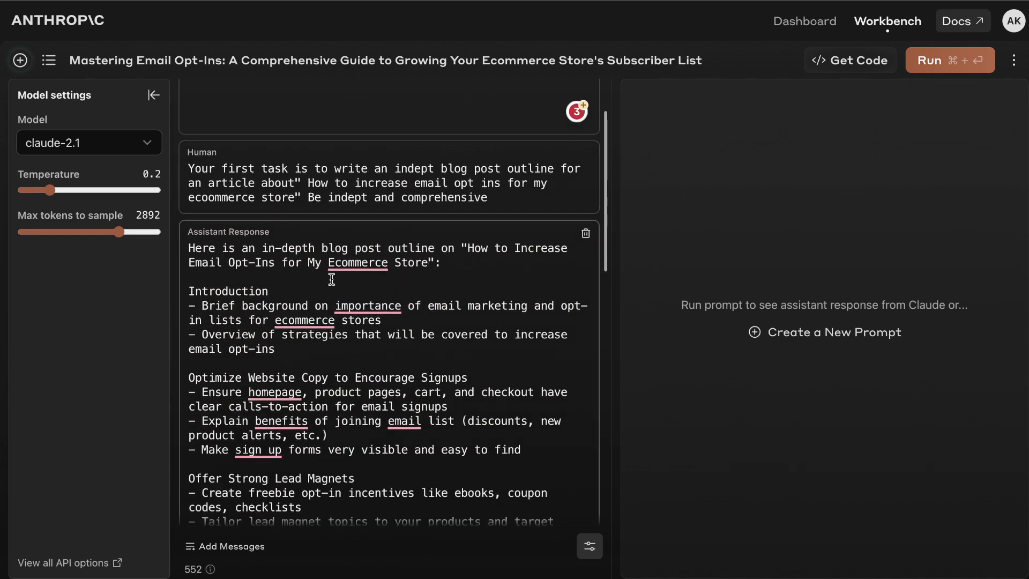
{"action": "scroll", "scroll_direction": "down", "scroll_amount": 3}
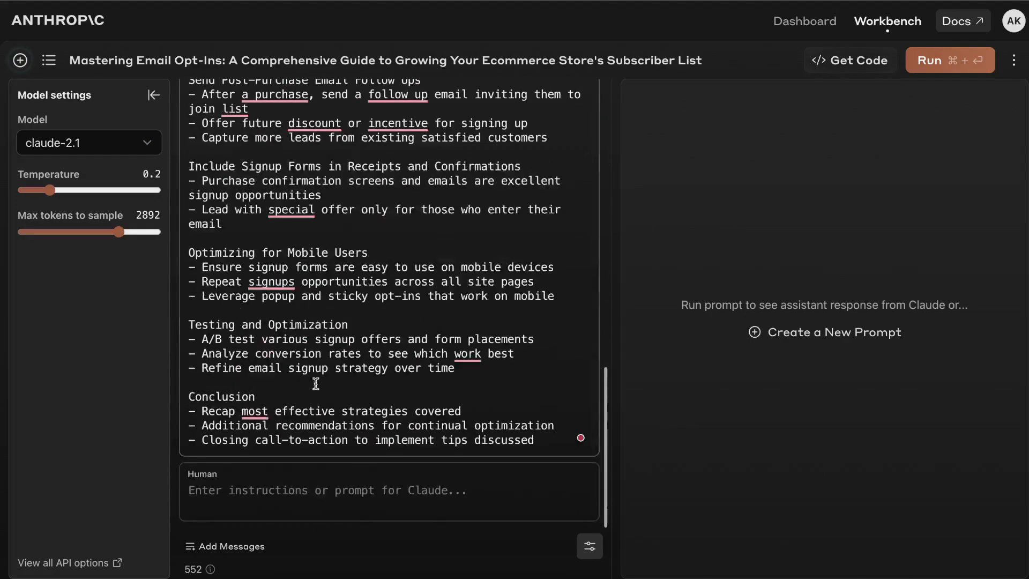
- Write a follow-up asking for the full SEO markdown article and run it
{"action": "left_click", "coordinate": [387, 489]}
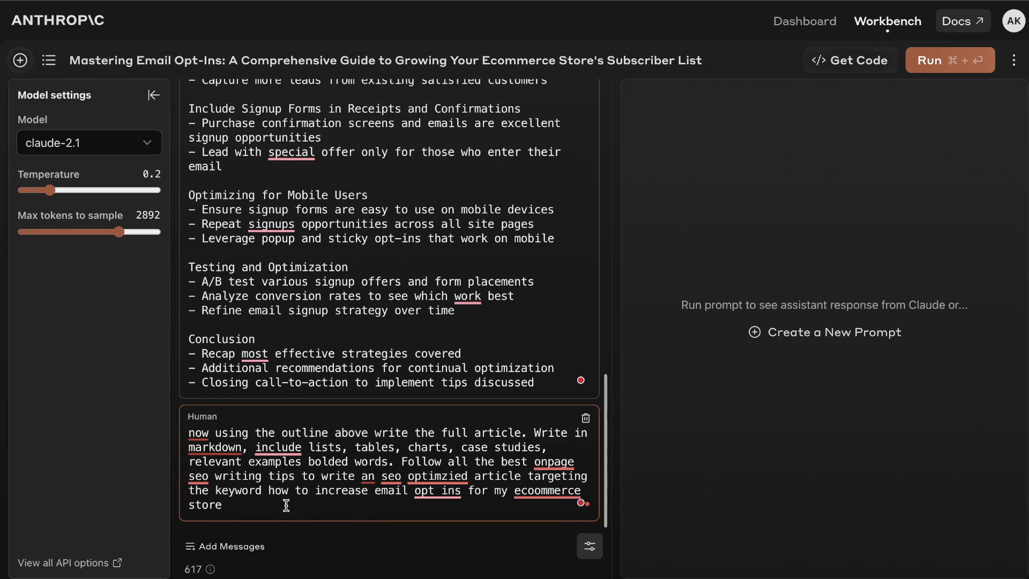
{"action": "left_click", "coordinate": [948, 60]}
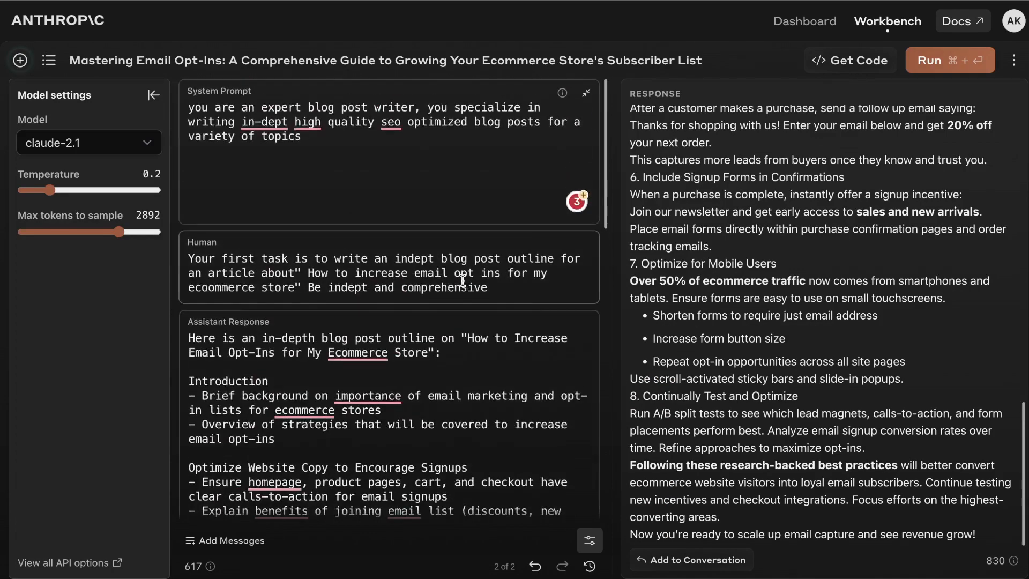
- Request an expansion to at least 2,000 words and add that version to the conversation
{"action": "scroll", "scroll_direction": "down", "scroll_amount": 3}
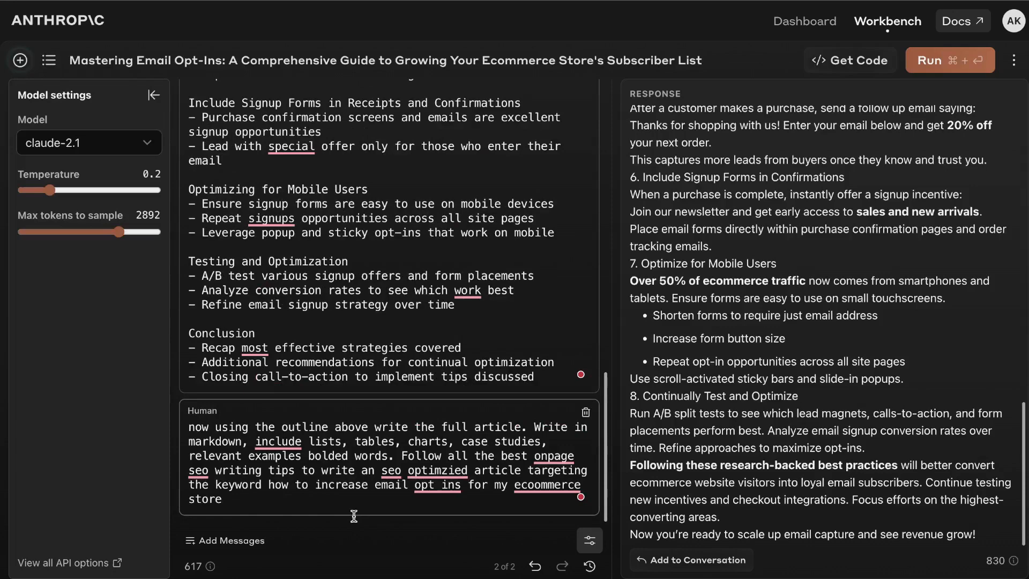
{"action": "mouse_move", "coordinate": [439, 491]}
{"action": "type", "text": "now expand this article keeping the same syle so it is atleast 2000 words"}
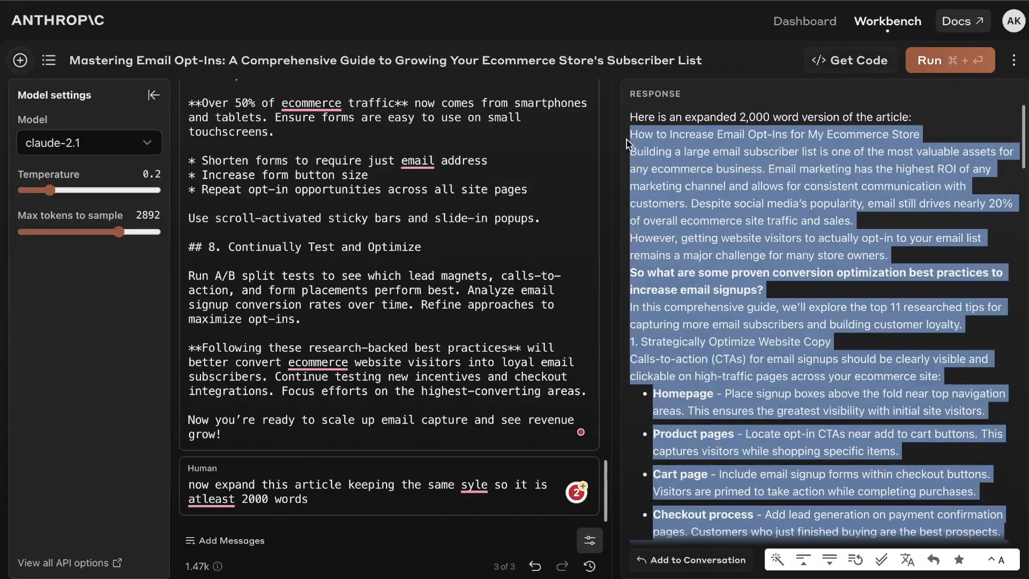
{"action": "right_click", "coordinate": [775, 134]}
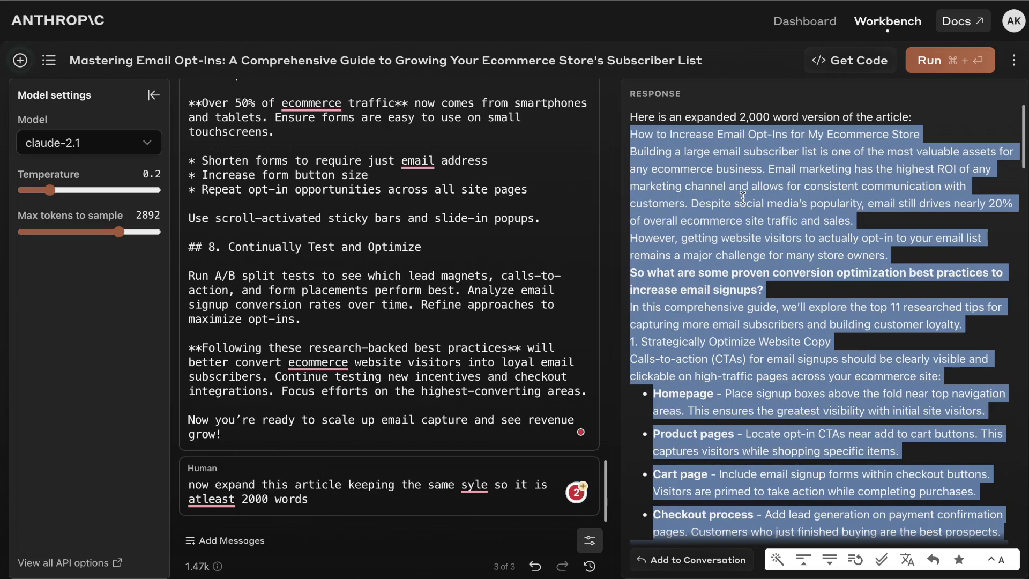
{"action": "right_click", "coordinate": [741, 197]}
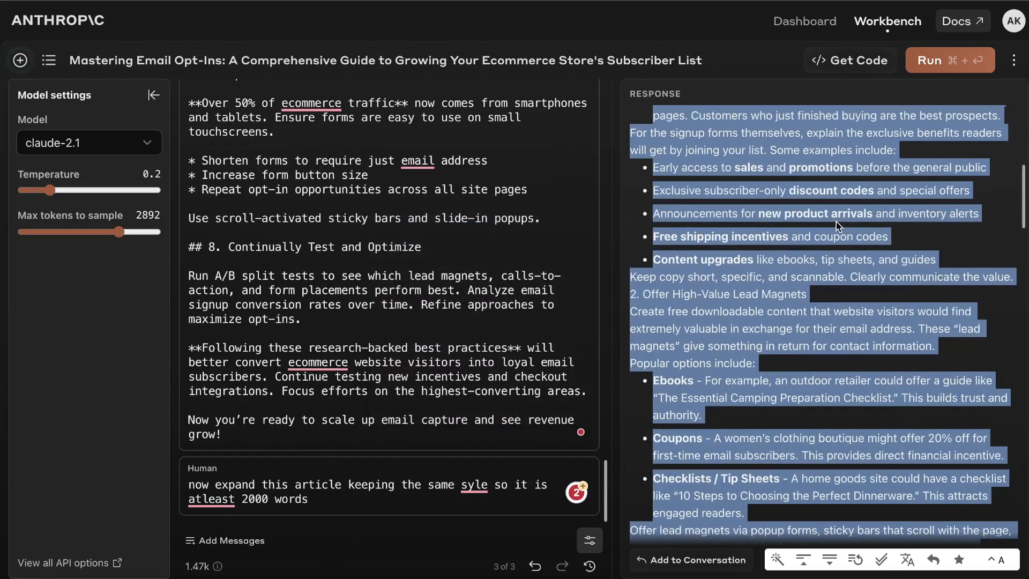
{"action": "scroll", "scroll_direction": "down", "scroll_amount": 3}
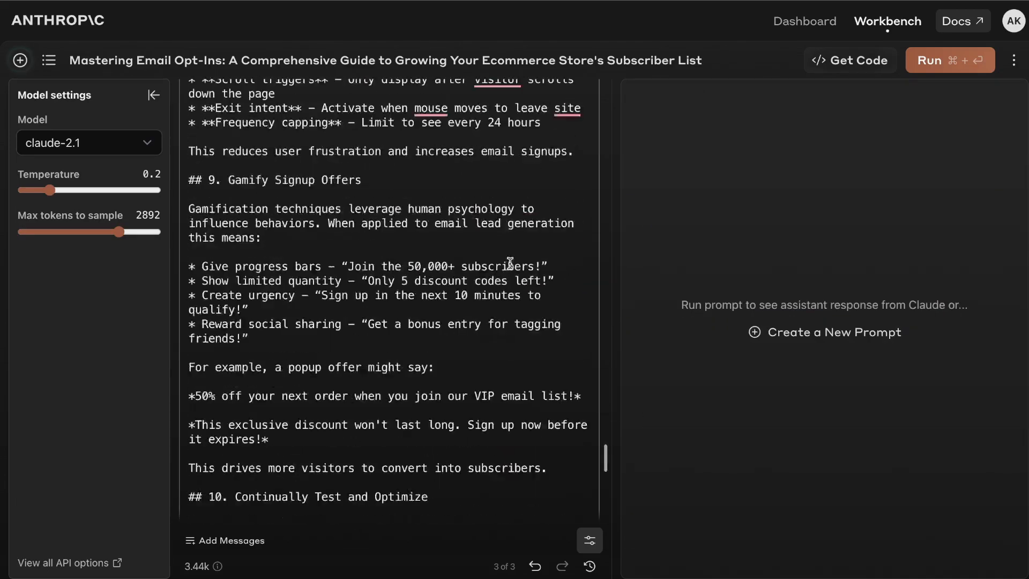
- Scroll through the expanded article's markdown in the Assistant response to select it
{"action": "scroll", "scroll_direction": "down", "scroll_amount": 3}
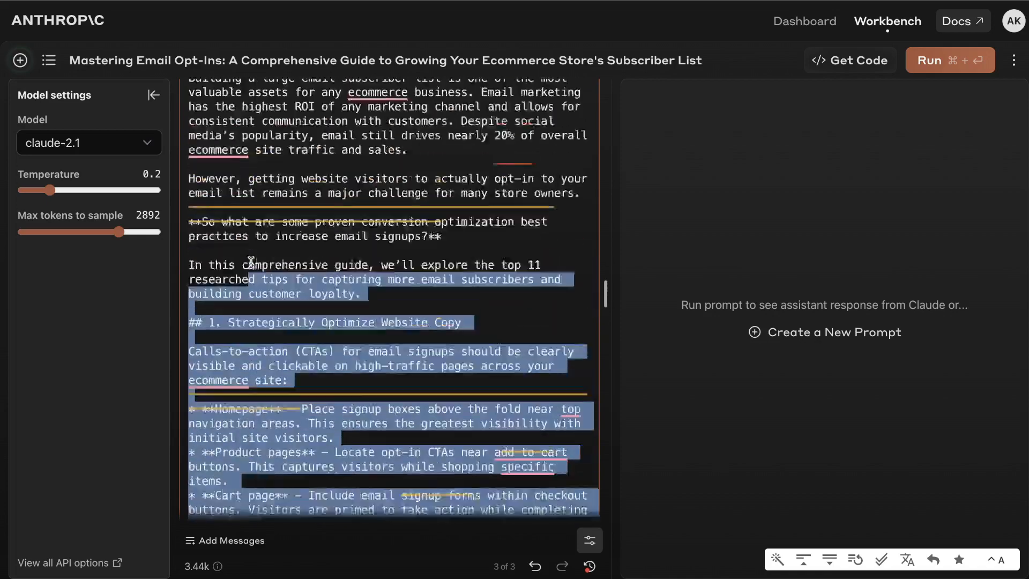
{"action": "scroll", "scroll_direction": "down", "scroll_amount": 3}
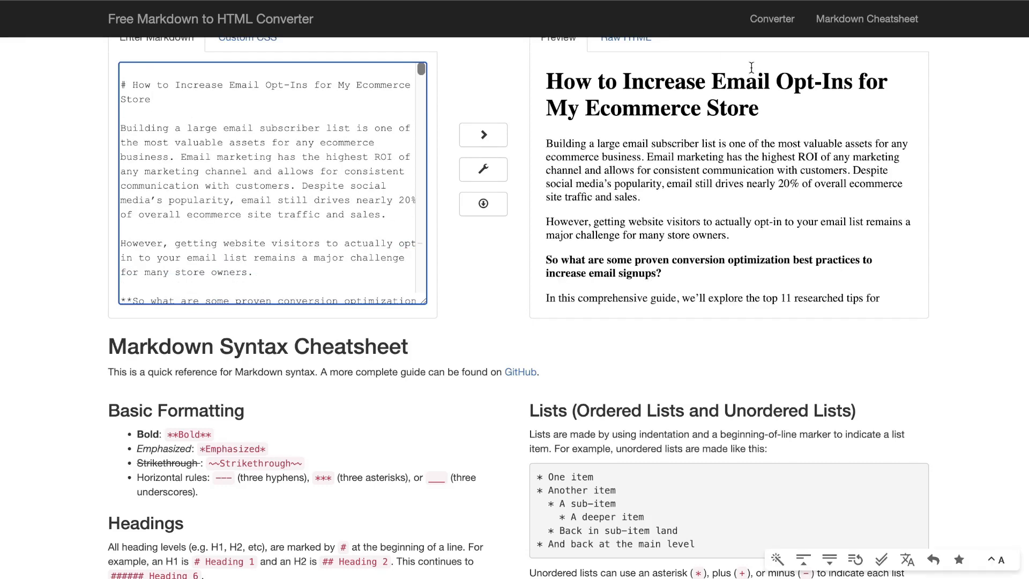
- Copy the whole rendered article from the converter's Preview pane
{"action": "scroll", "scroll_direction": "down", "scroll_amount": 3}
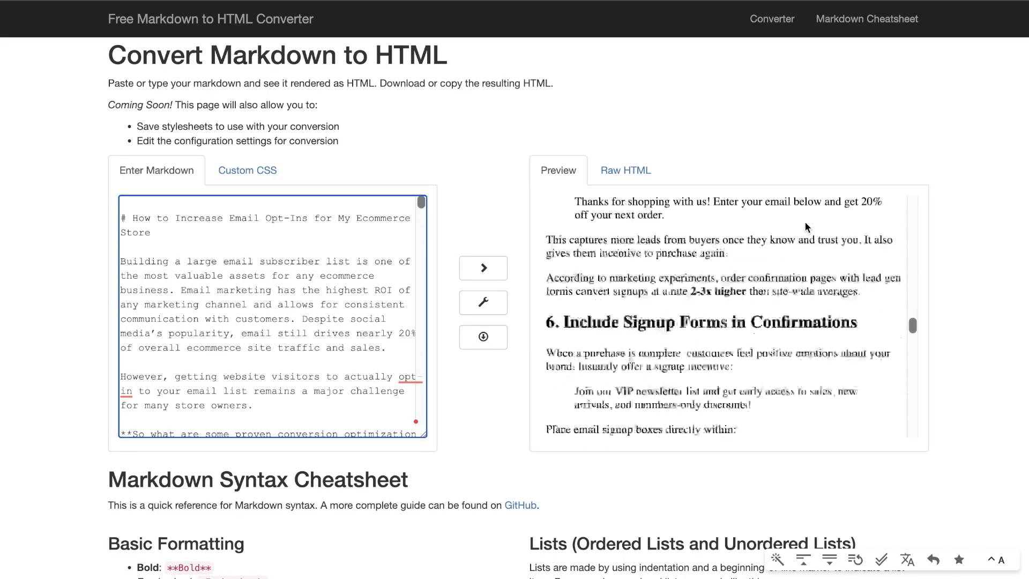
{"action": "scroll", "scroll_direction": "down", "scroll_amount": 3}
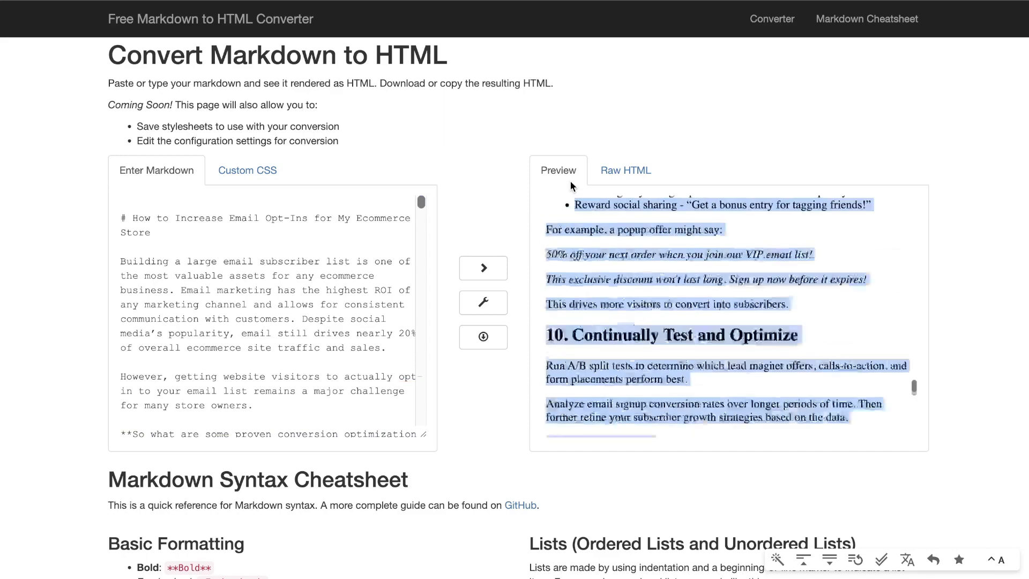
{"action": "right_click", "coordinate": [656, 217]}
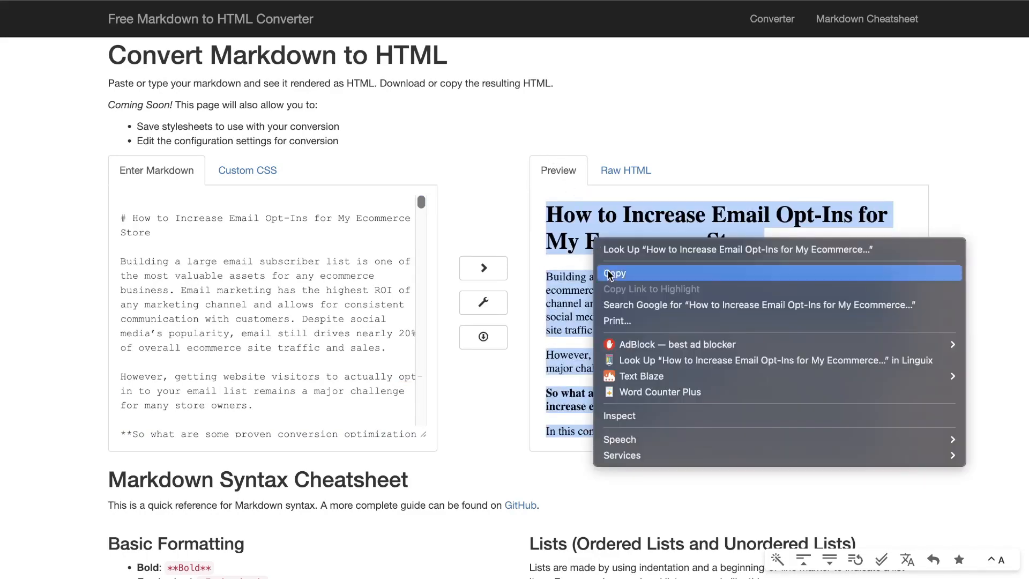
{"action": "left_click", "coordinate": [613, 273]}
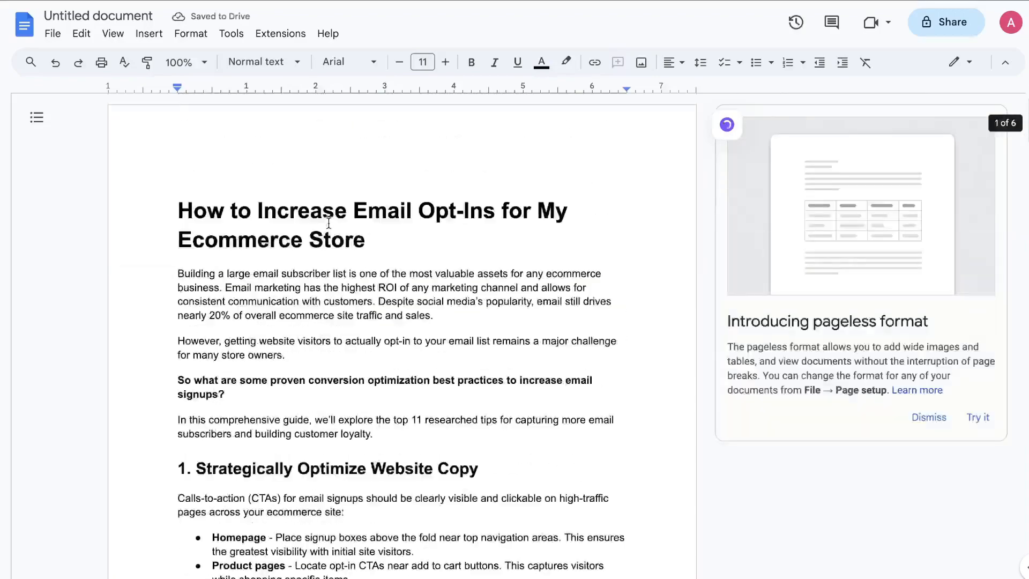
{"action": "scroll", "scroll_direction": "down", "scroll_amount": 3}
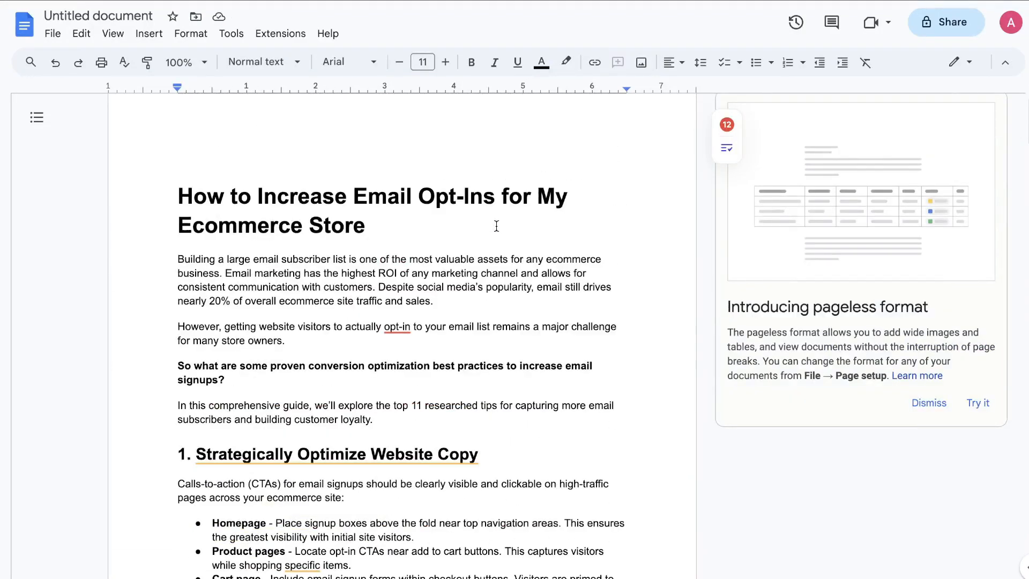
{"action": "scroll", "scroll_direction": "down", "scroll_amount": 3}
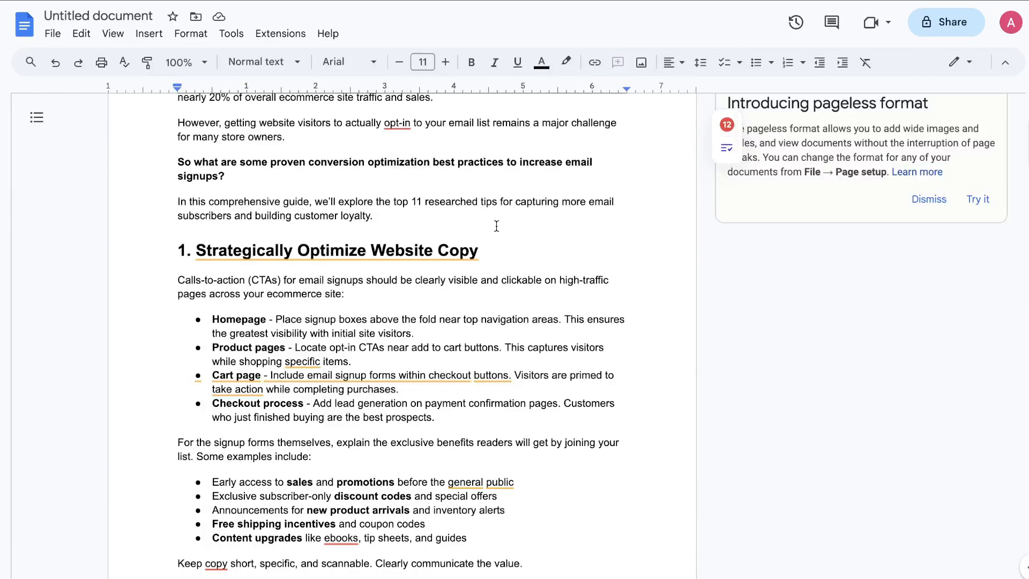
{"action": "scroll", "scroll_direction": "down", "scroll_amount": 3}
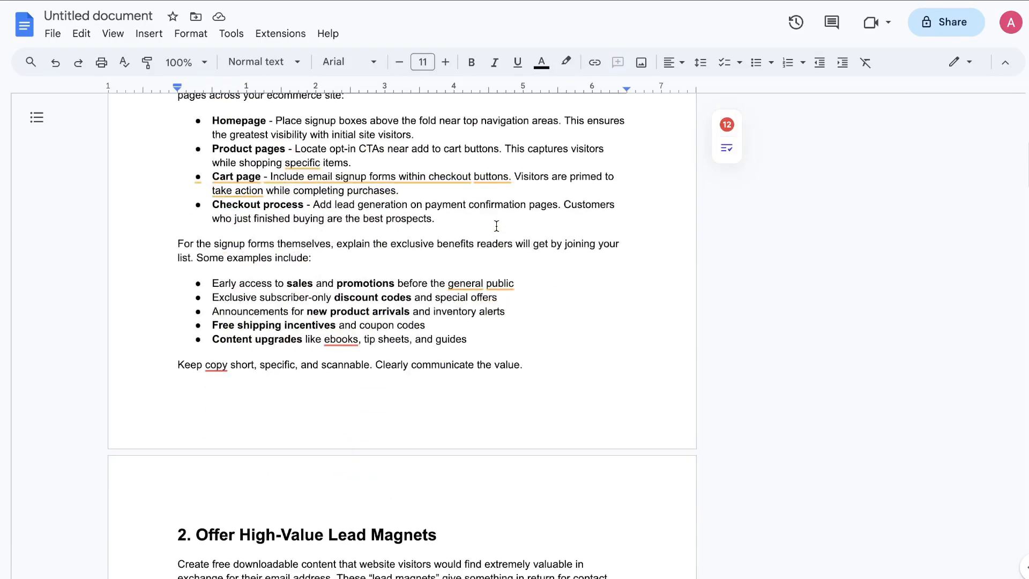
{"action": "scroll", "scroll_direction": "down", "scroll_amount": 3}
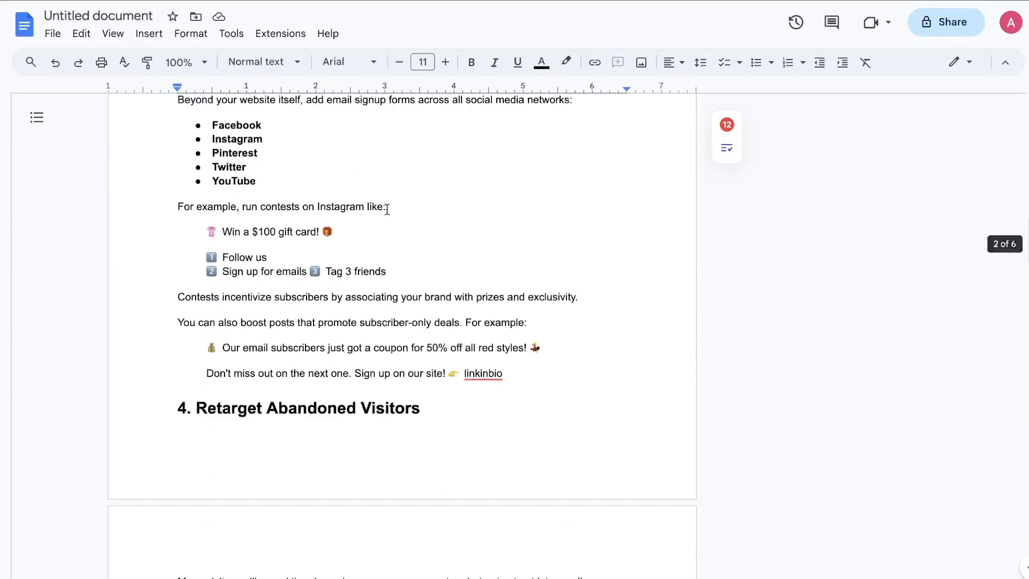
{"action": "scroll", "scroll_direction": "down", "scroll_amount": 3}
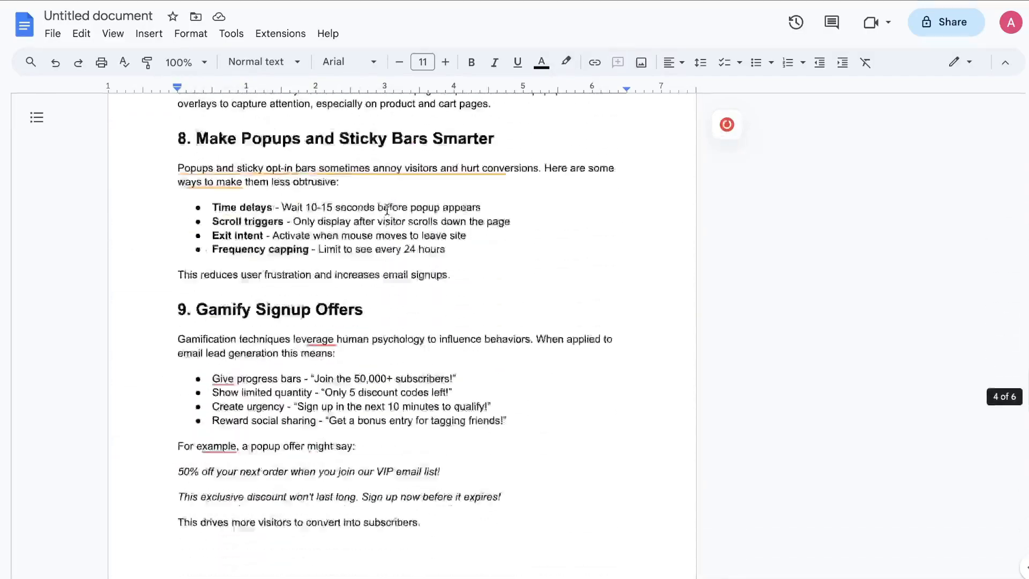
{"action": "scroll", "scroll_direction": "down", "scroll_amount": 3}
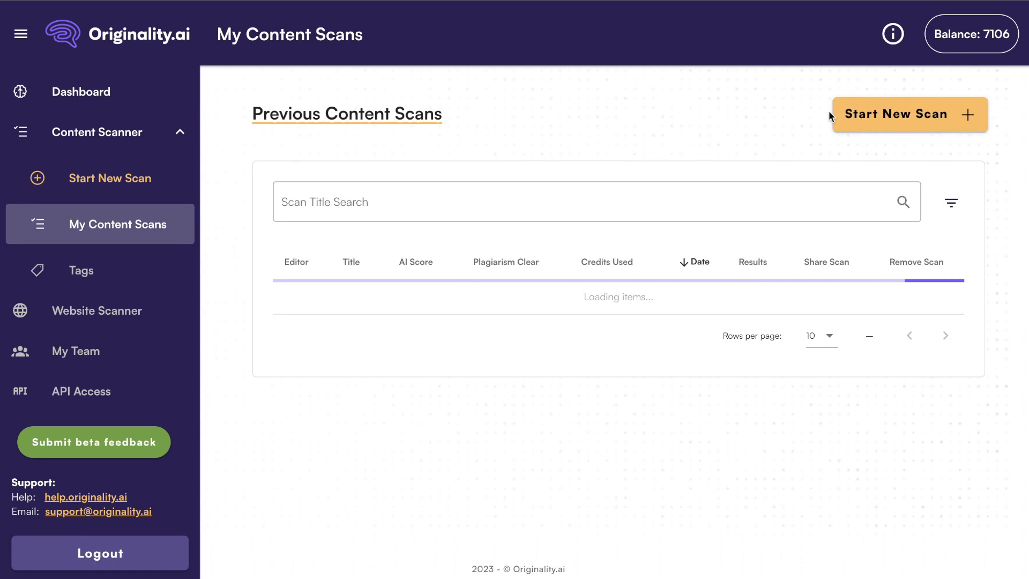
- Start a new scan and launch AI and plagiarism checks on the 1,113-word article
{"action": "left_click", "coordinate": [908, 114]}
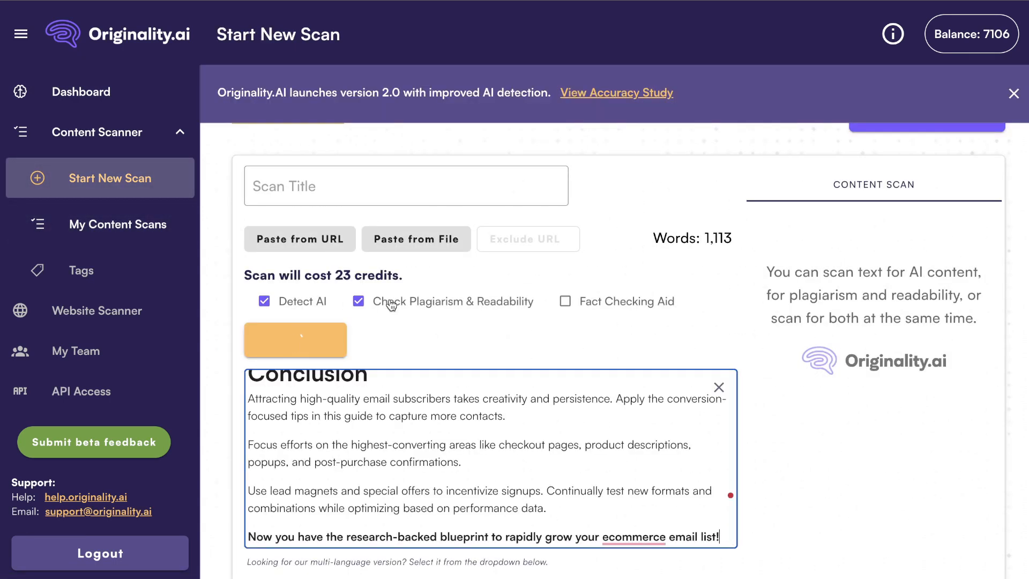
{"action": "left_click", "coordinate": [295, 339]}
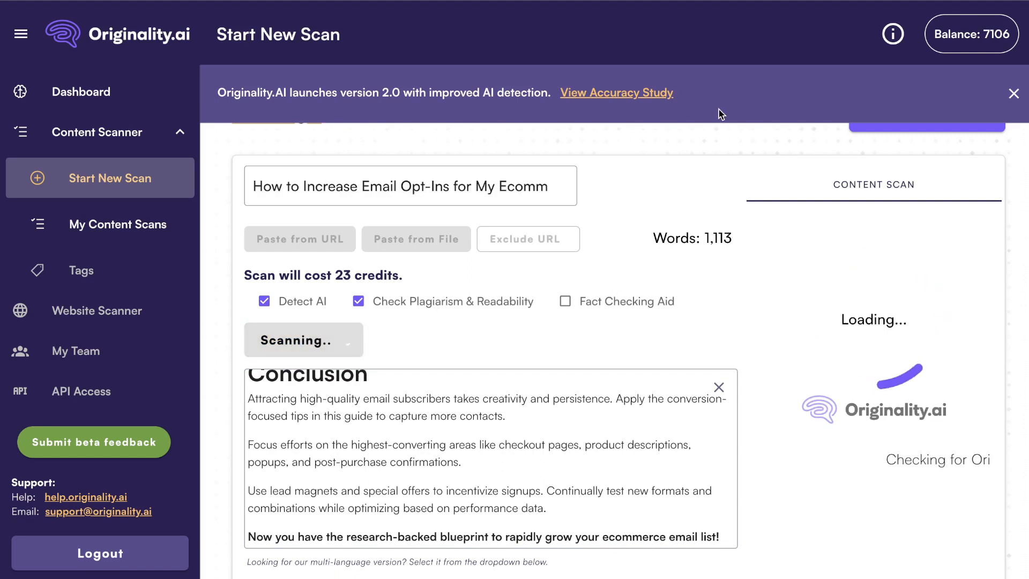
{"action": "mouse_move", "coordinate": [713, 92]}
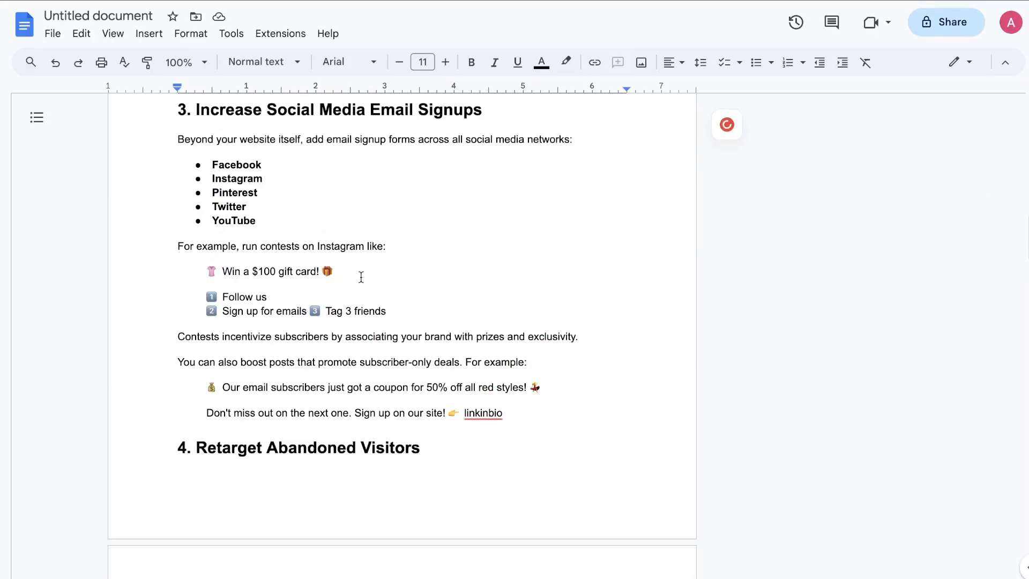
{"action": "scroll", "scroll_direction": "down", "scroll_amount": 3}
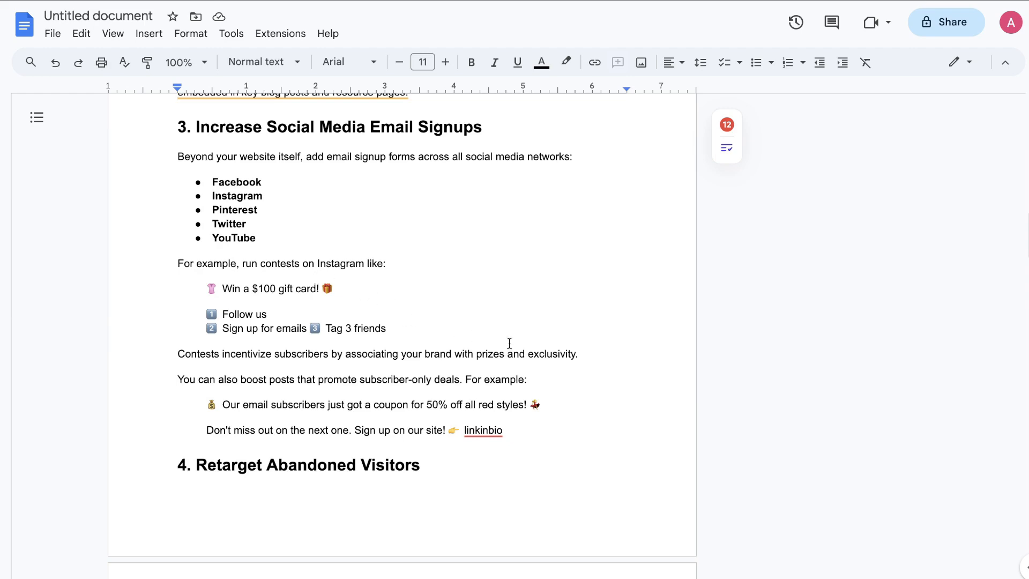
{"action": "scroll", "scroll_direction": "down", "scroll_amount": 3}
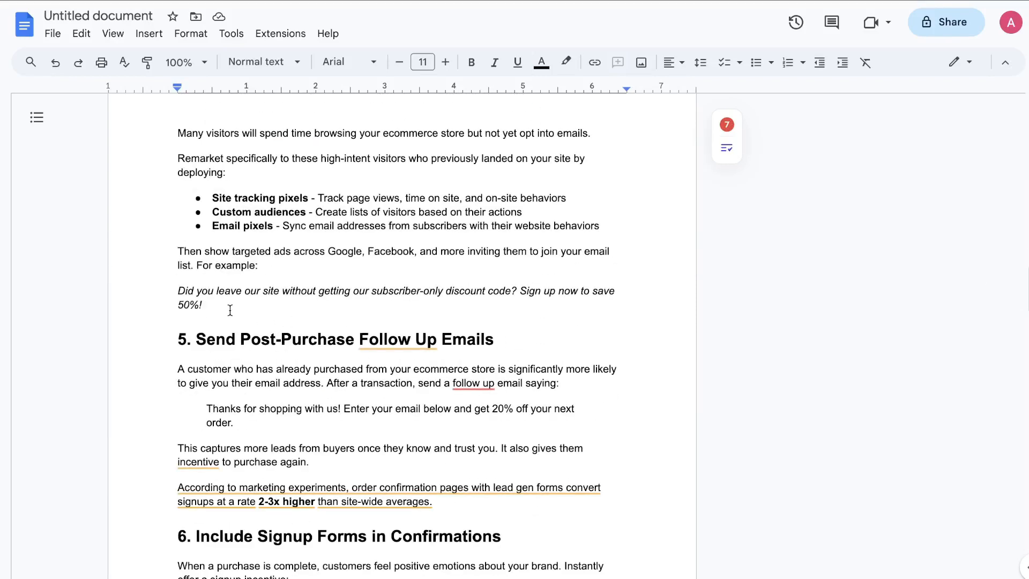
{"action": "scroll", "scroll_direction": "down", "scroll_amount": 3}
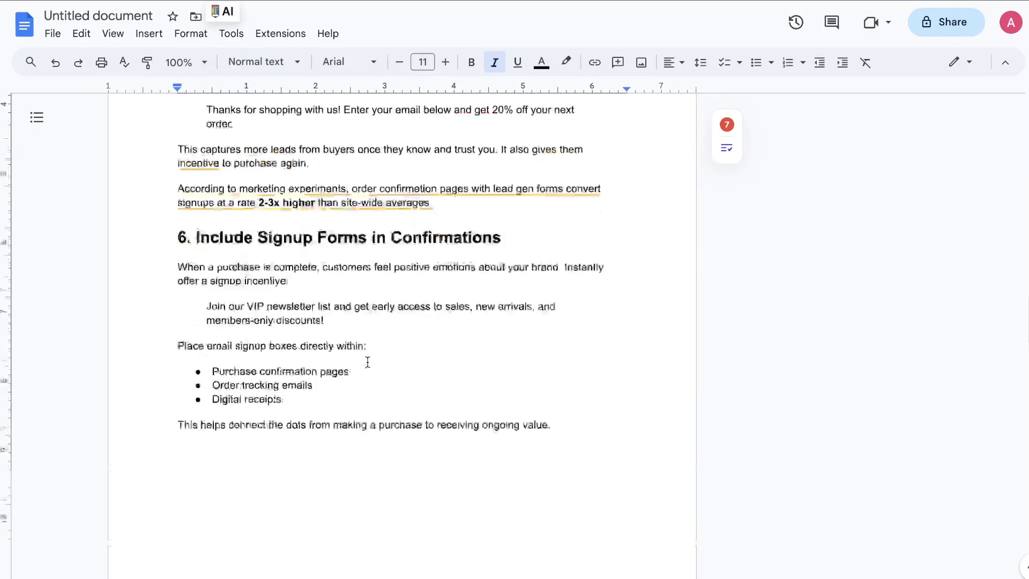
{"action": "scroll", "scroll_direction": "down", "scroll_amount": 3}
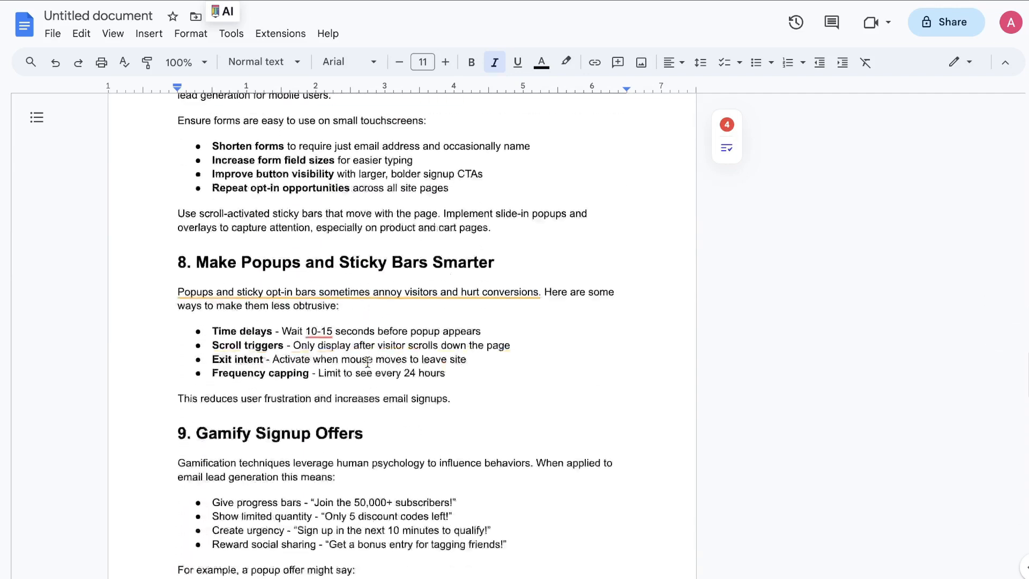
{"action": "scroll", "scroll_direction": "down", "scroll_amount": 3}
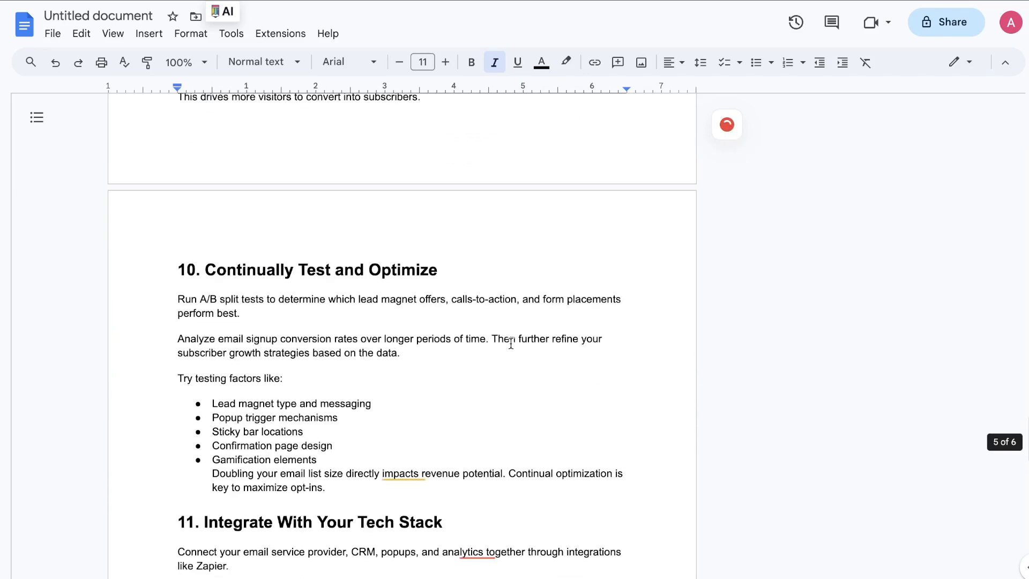
{"action": "left_click", "coordinate": [113, 33]}
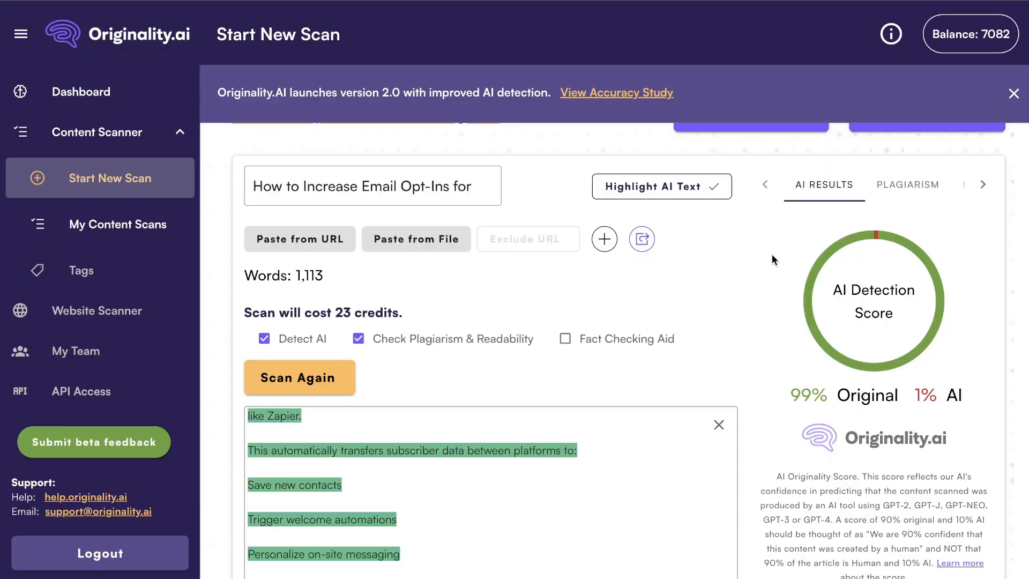
{"action": "scroll", "scroll_direction": "down", "scroll_amount": 3}
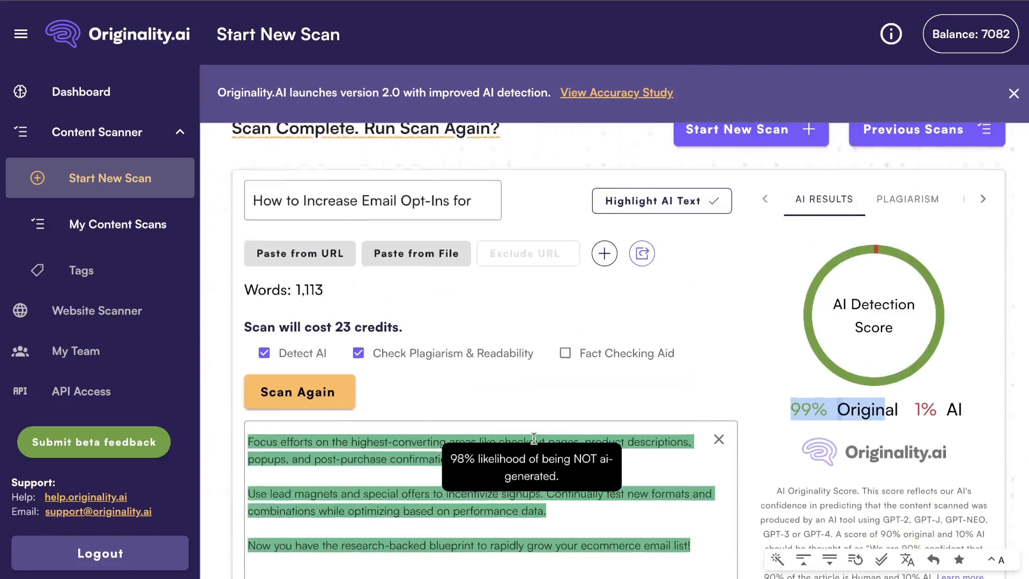
{"action": "scroll", "scroll_direction": "down", "scroll_amount": 3}
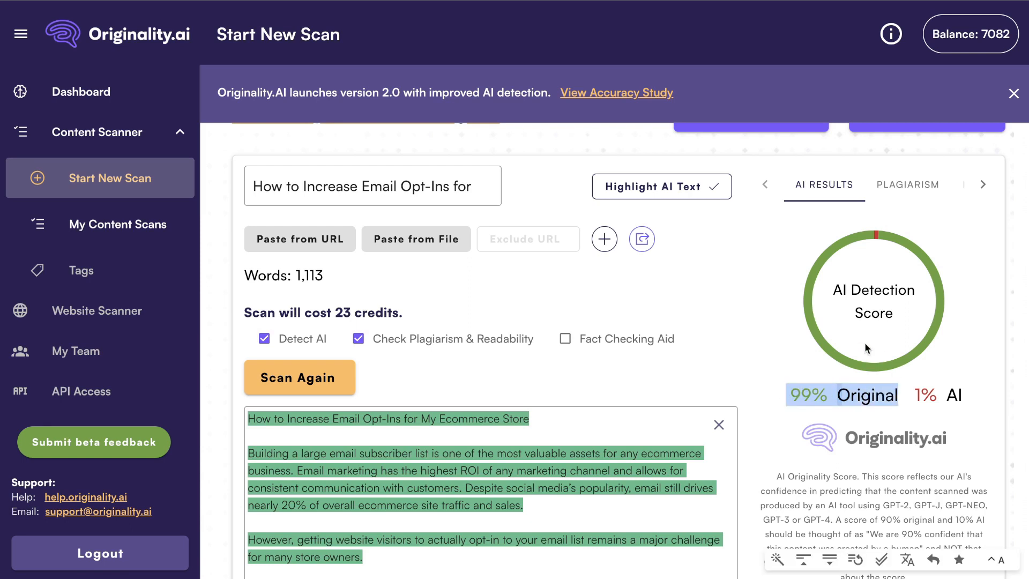
{"action": "mouse_move", "coordinate": [783, 331]}
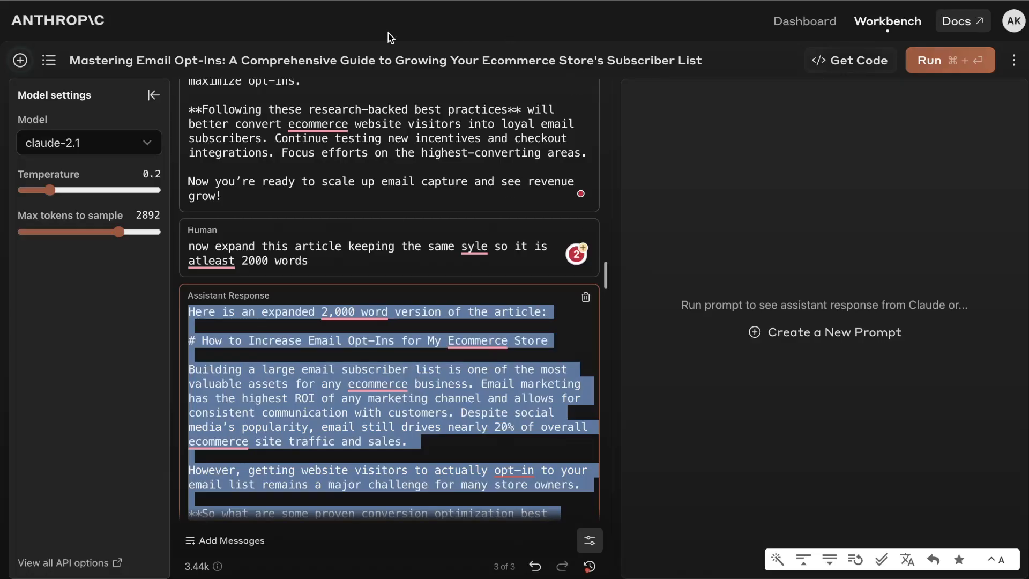
{"action": "scroll", "scroll_direction": "down", "scroll_amount": 3}
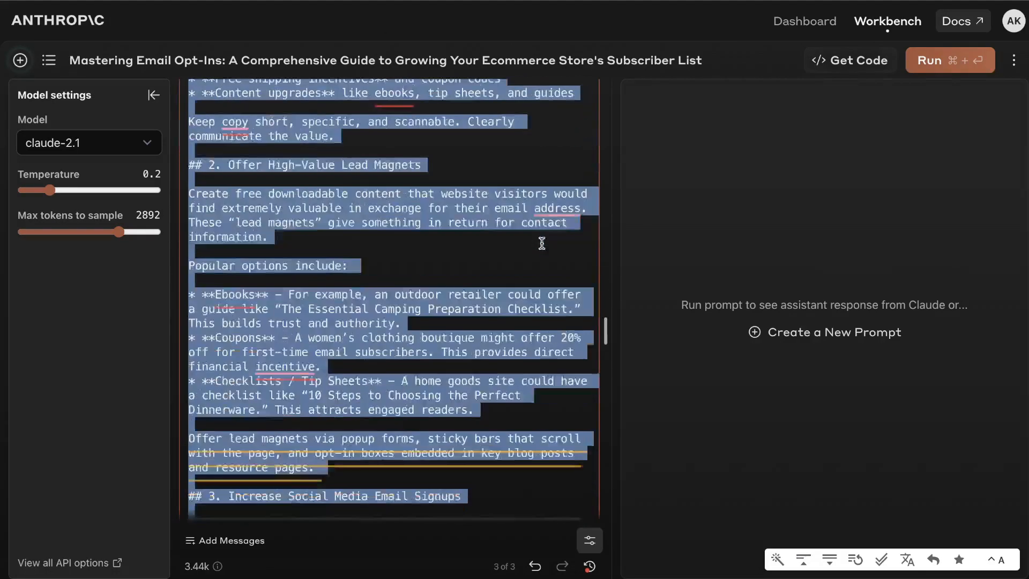
{"action": "scroll", "scroll_direction": "down", "scroll_amount": 3}
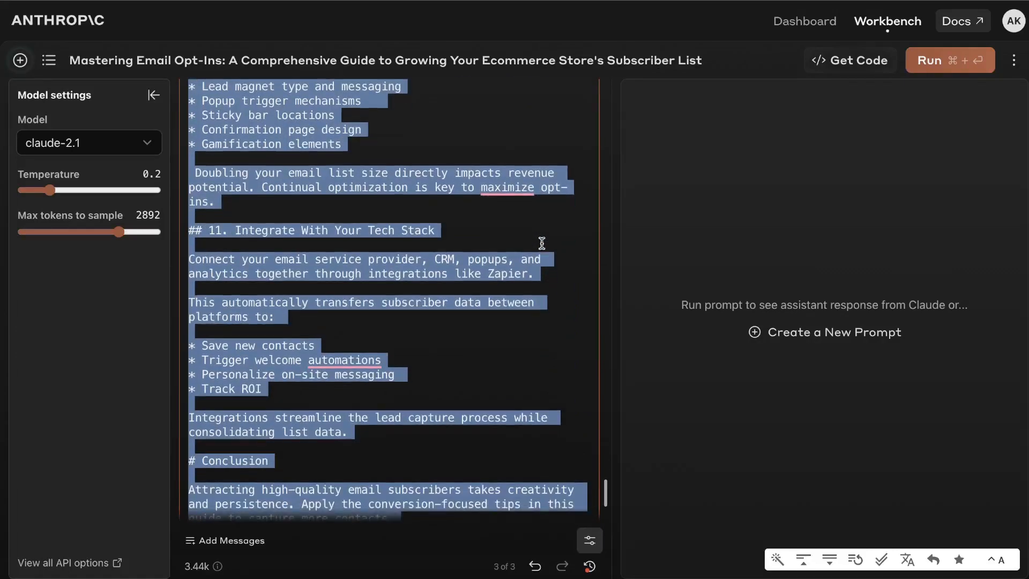